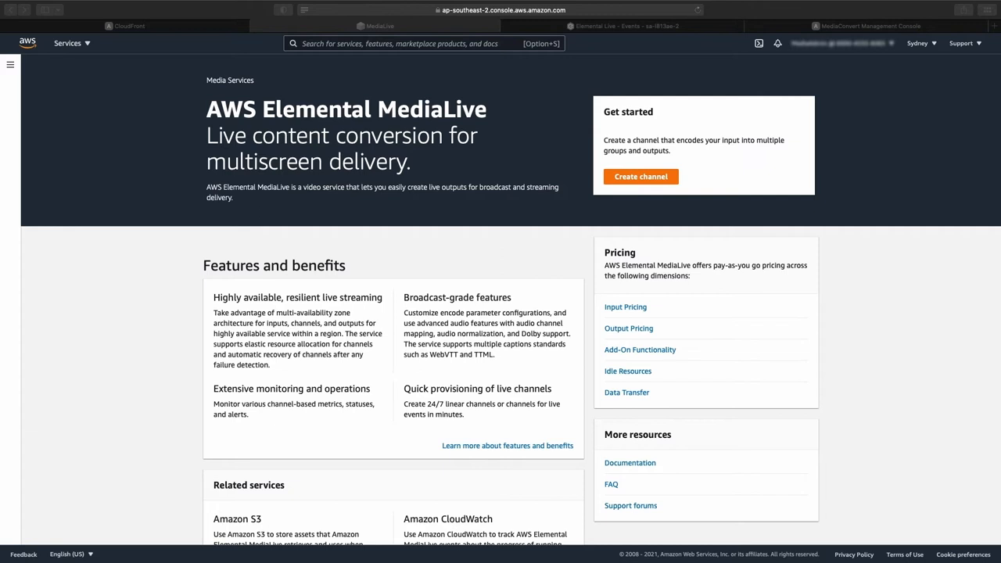
mouse_move(655, 178)
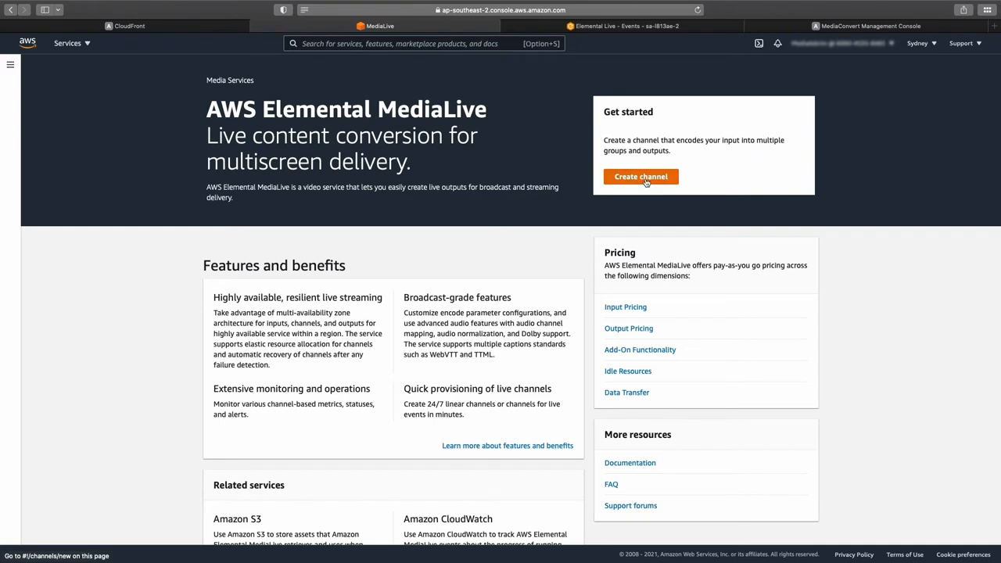
Step: Begin a new MediaLive channel from the landing page
click(641, 175)
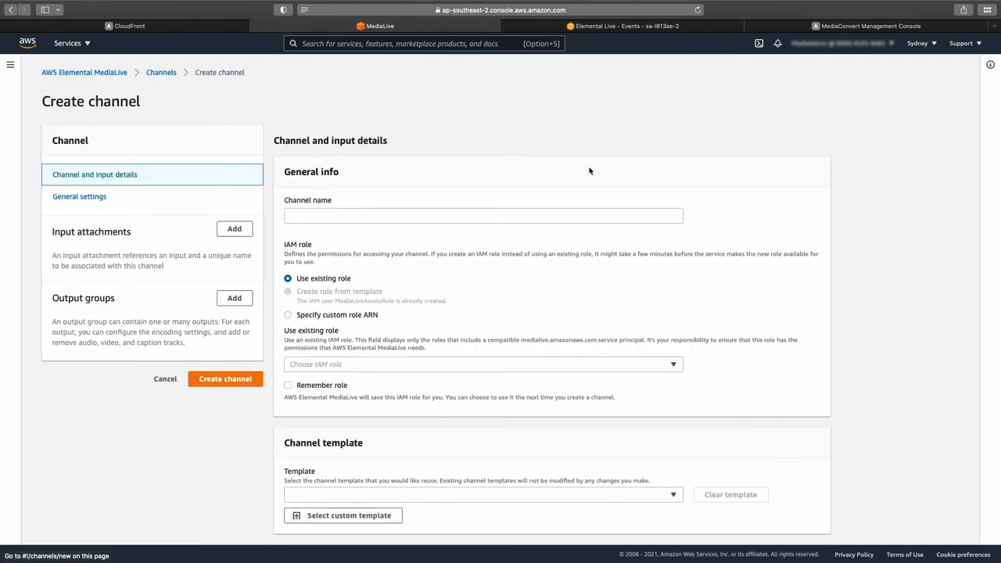
mouse_move(153, 252)
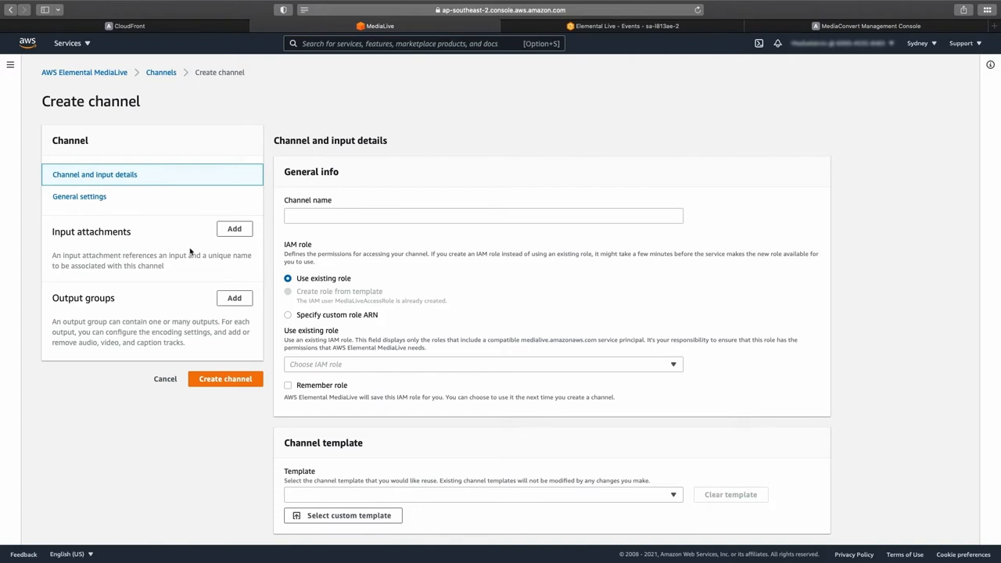
Step: Attach the MyFileInput file input under Input attachments and confirm it
click(234, 228)
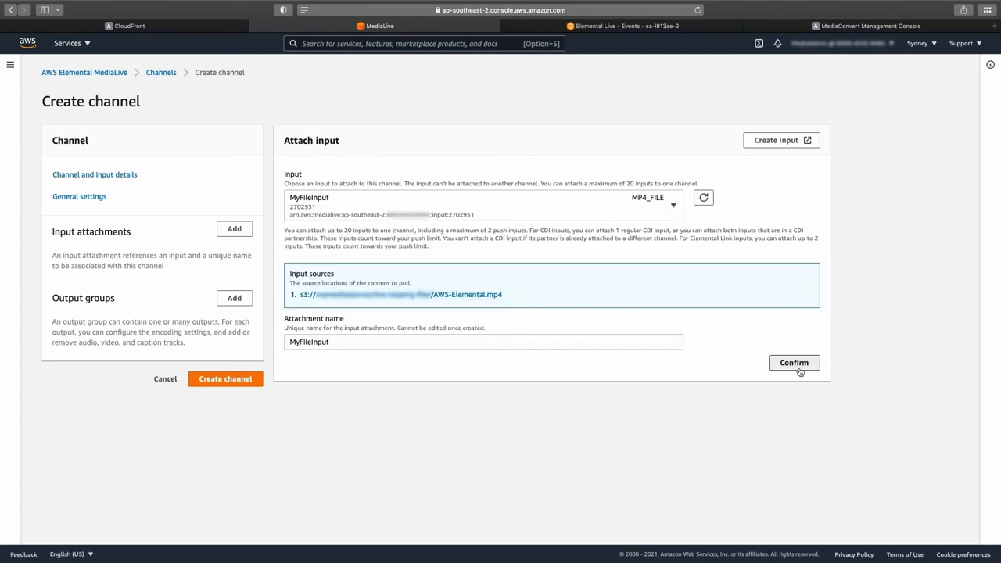
click(794, 363)
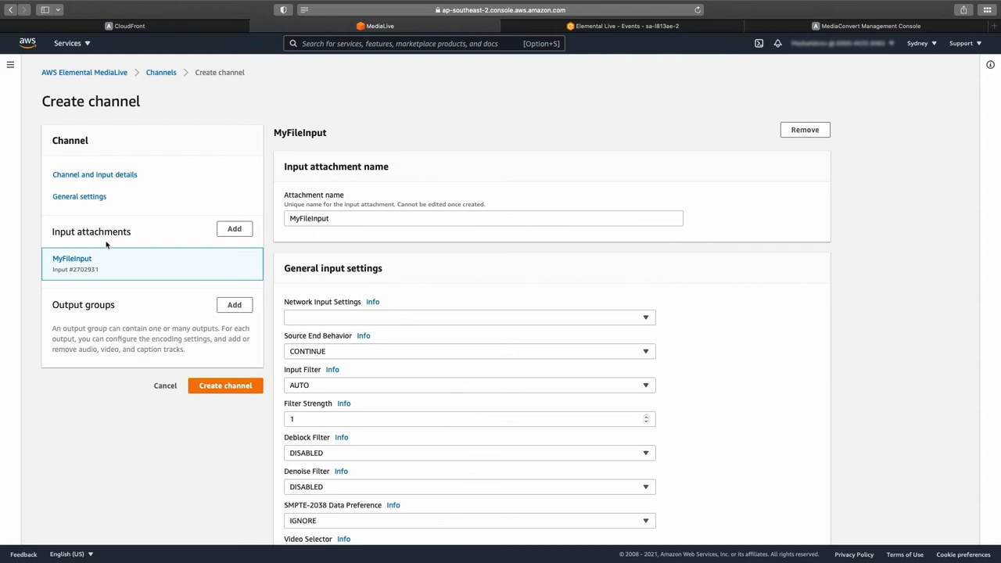
Step: Give MyFileInput a filter strength of 3 with deblock and denoise filters enabled
scroll(down, 3)
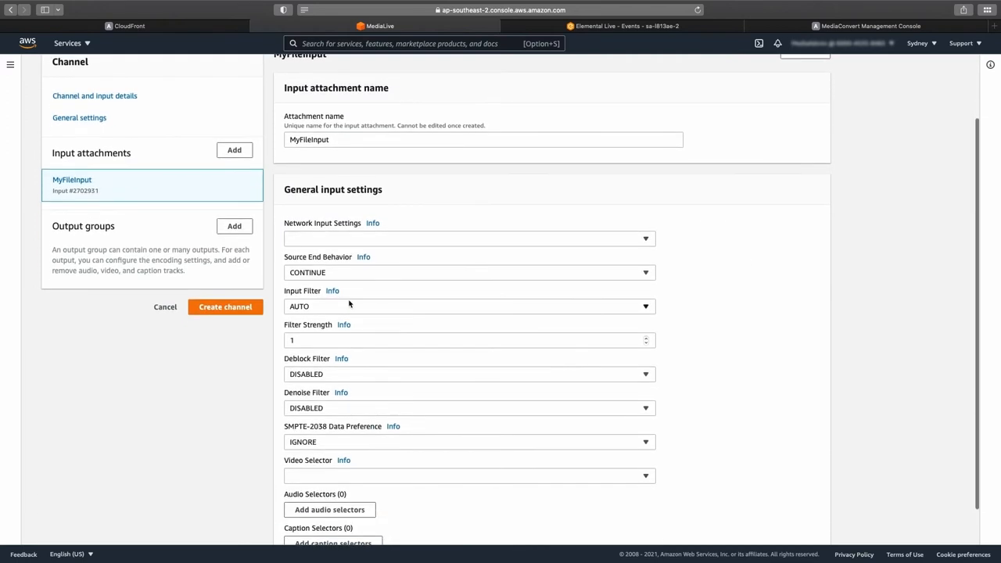
mouse_move(416, 323)
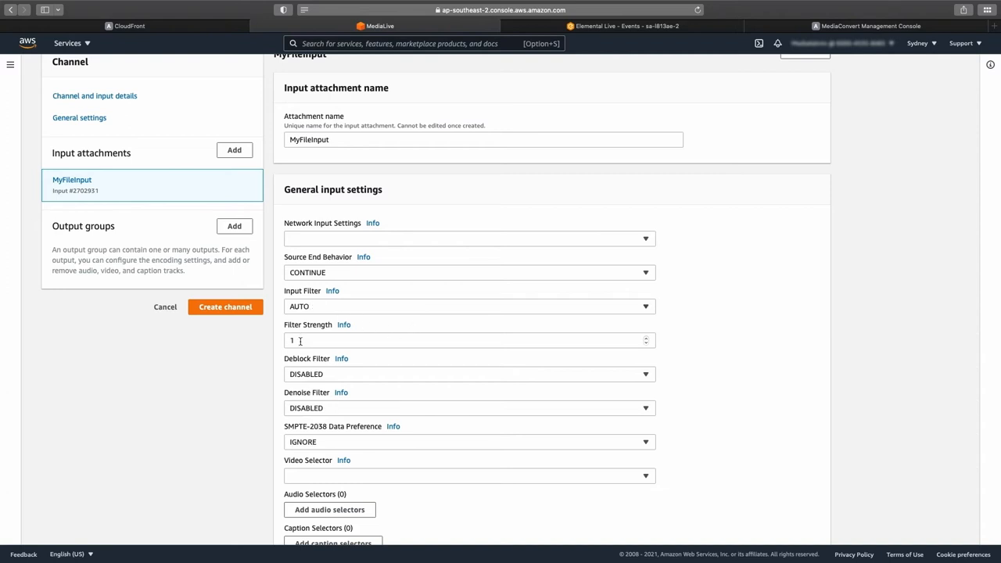
click(469, 339)
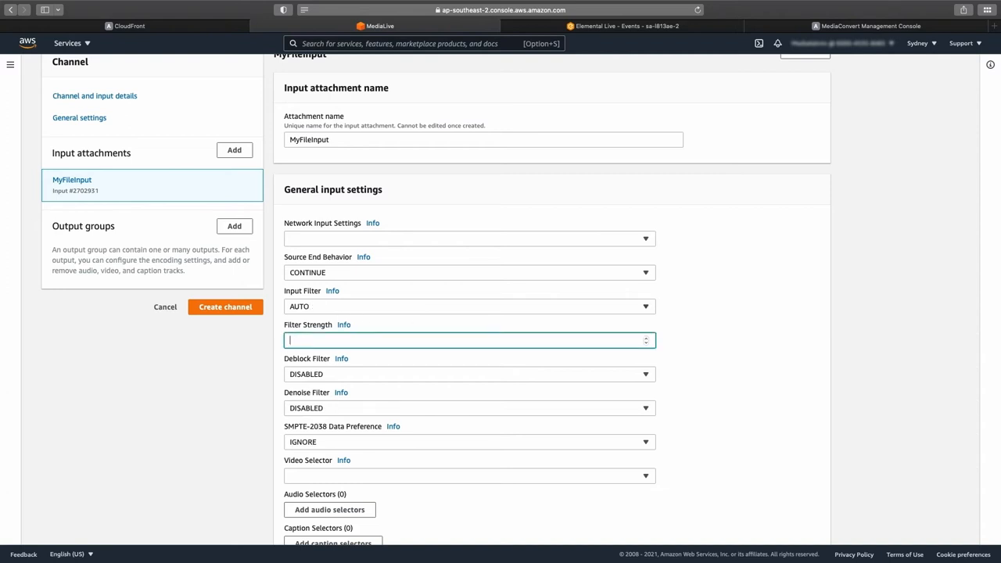
text(3)
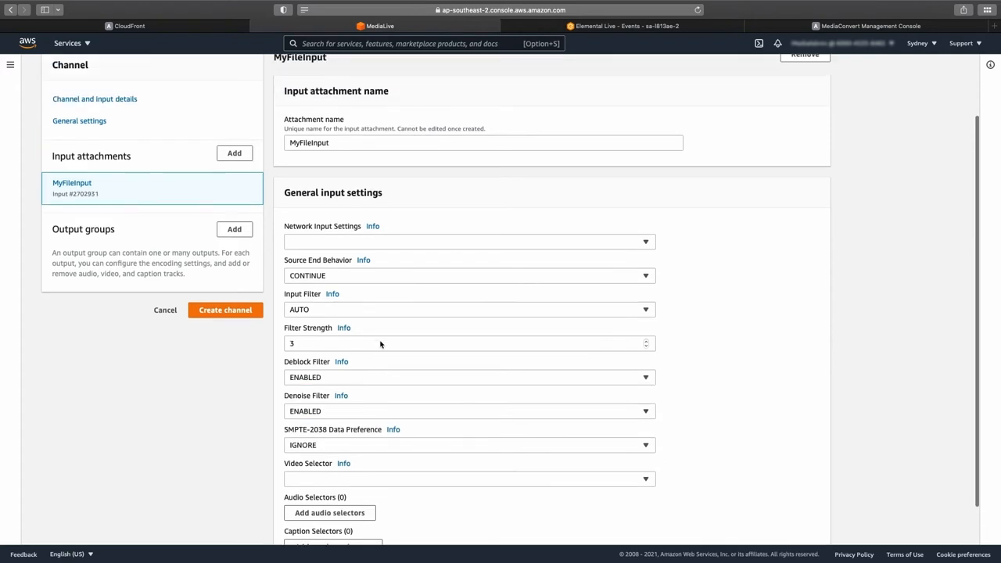
scroll(up, 3)
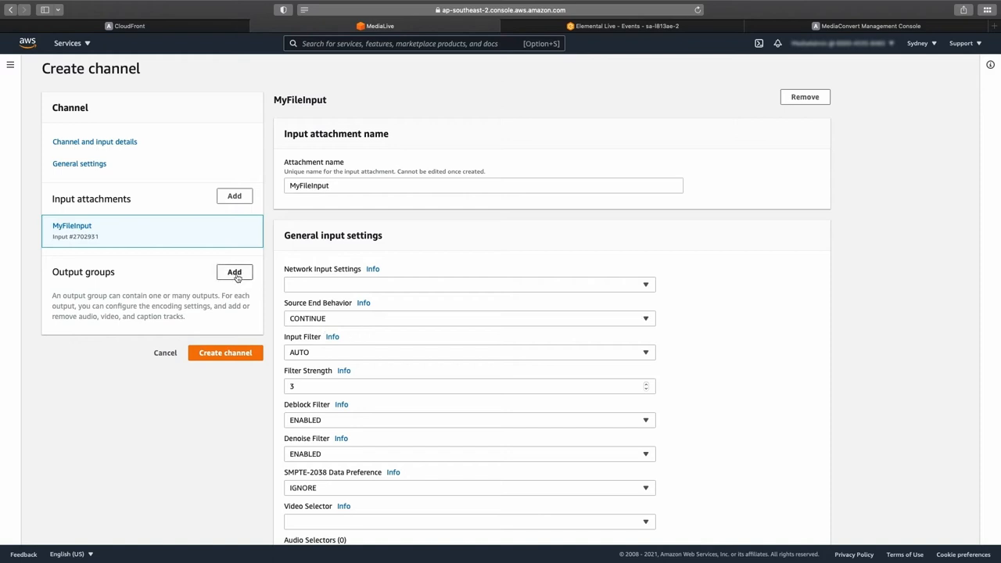
Step: Create a UDP output group containing one output on the channel
click(234, 272)
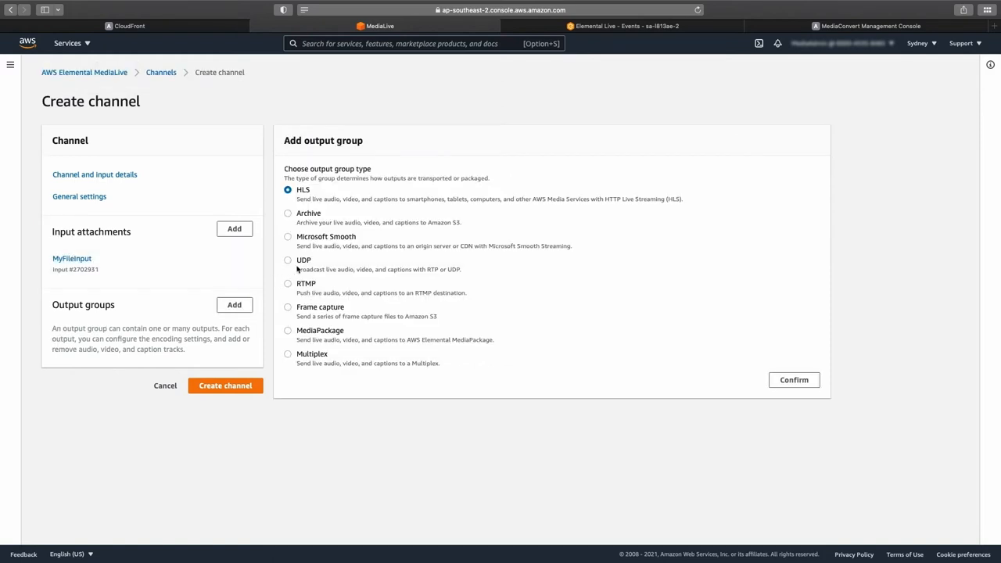
click(288, 259)
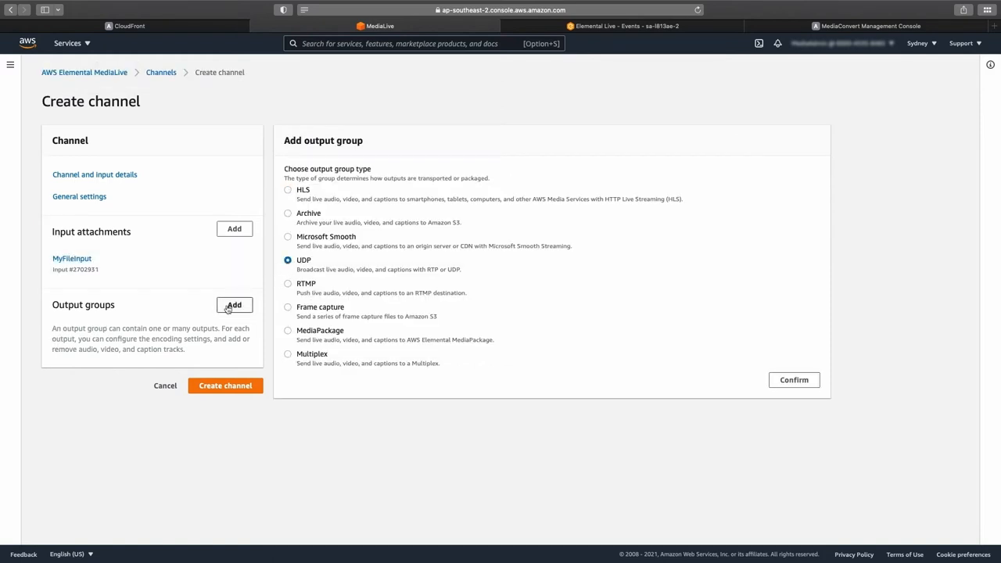
click(792, 380)
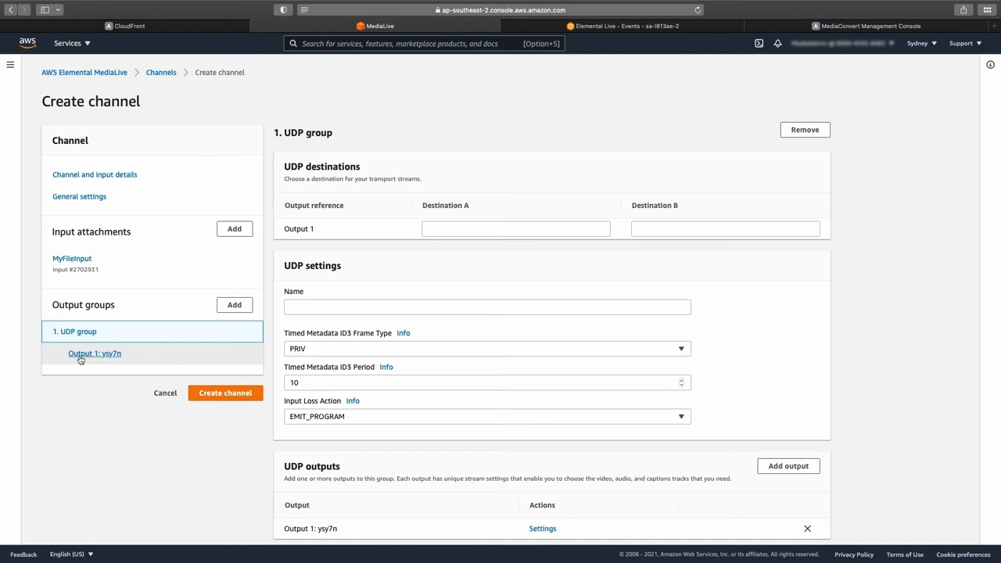
Step: Set Output 1's video to 1920×1080 with the H264 codec
click(94, 353)
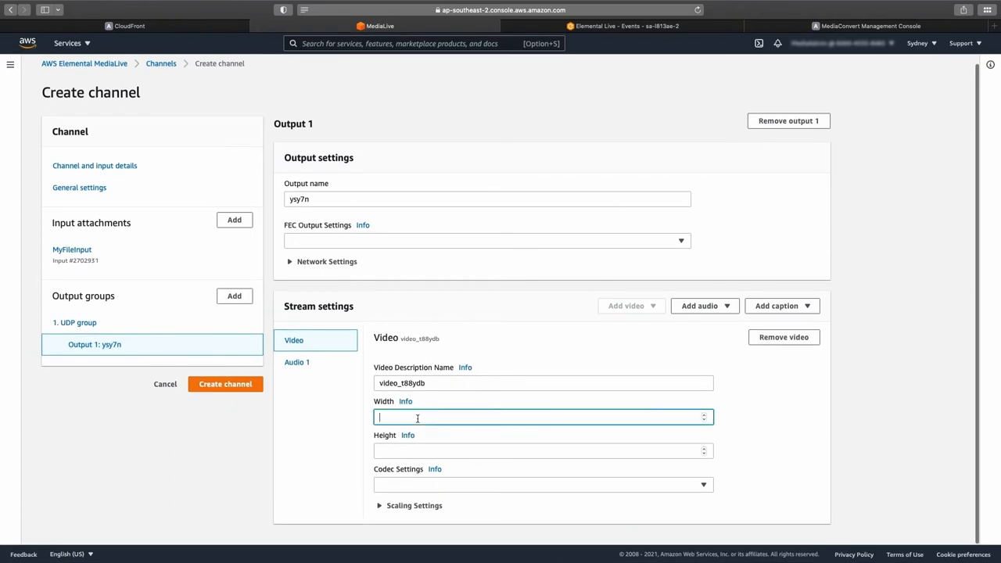
text(1920)
click(542, 450)
text(1080)
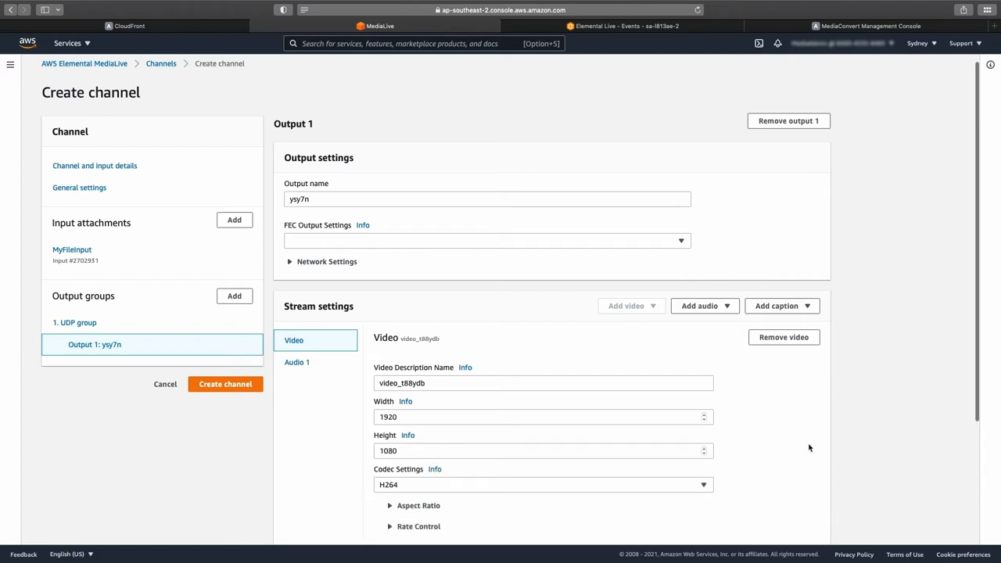
scroll(down, 3)
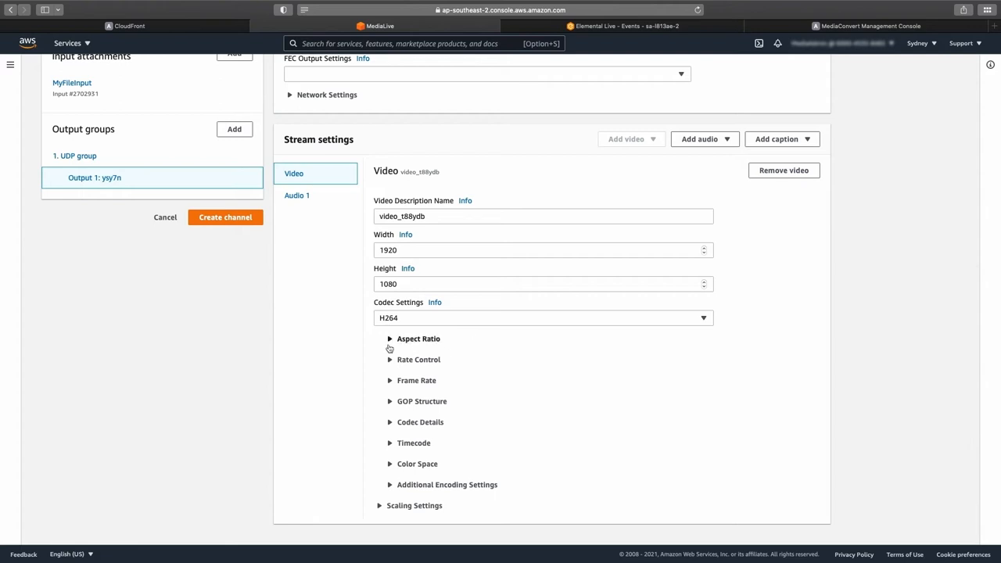
Step: Choose QVBR as the H264 rate control mode for Output 1
click(389, 337)
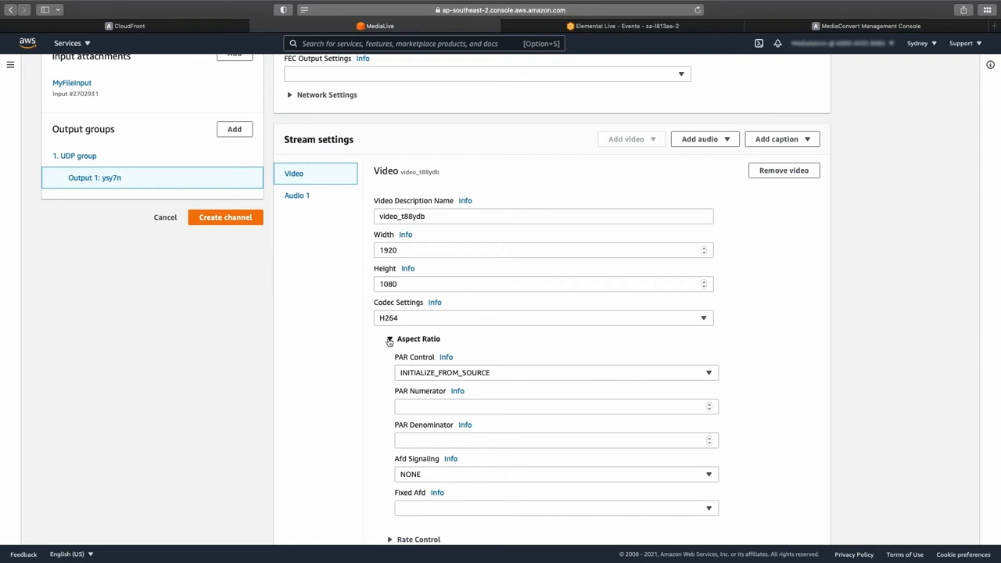
click(389, 338)
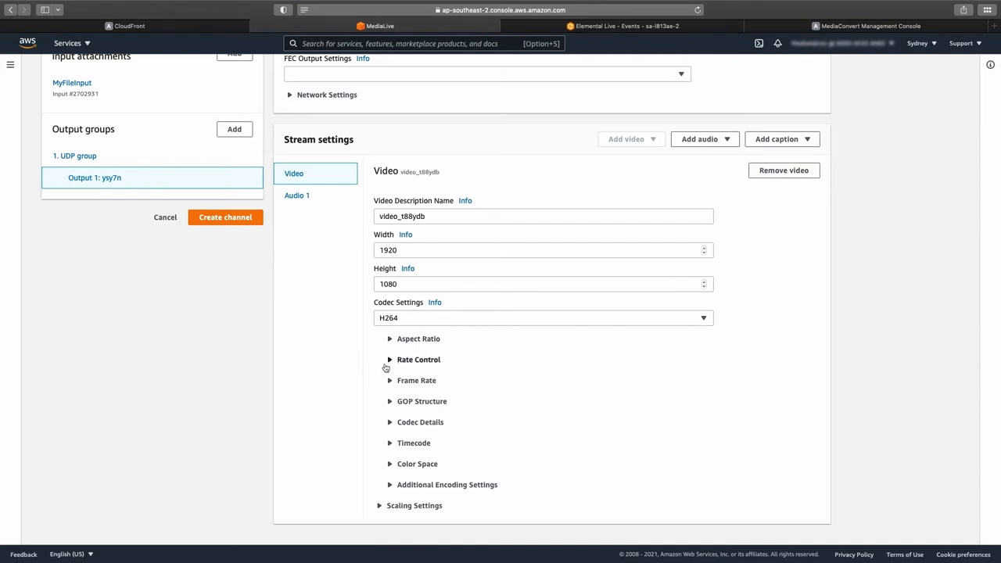
click(390, 358)
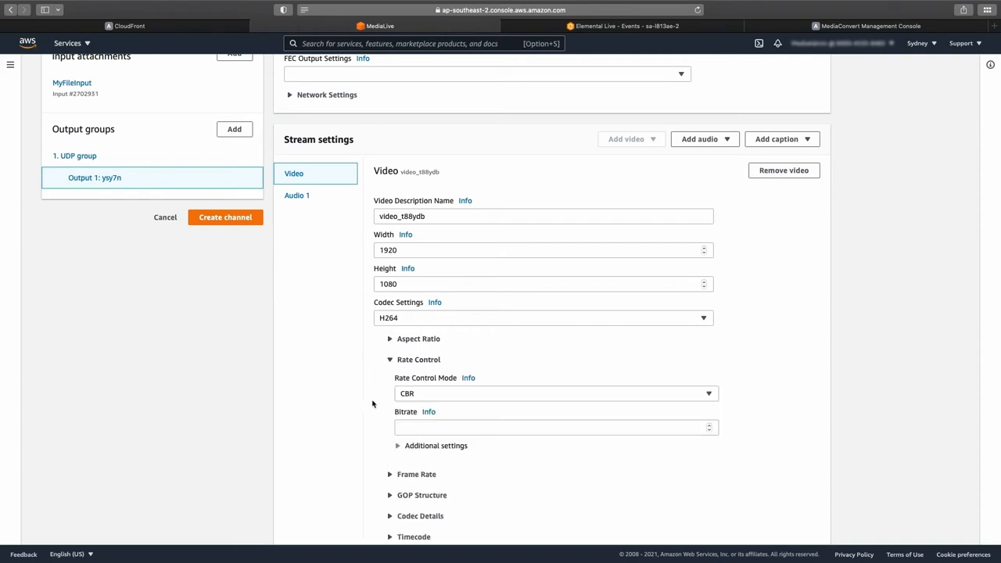
click(555, 394)
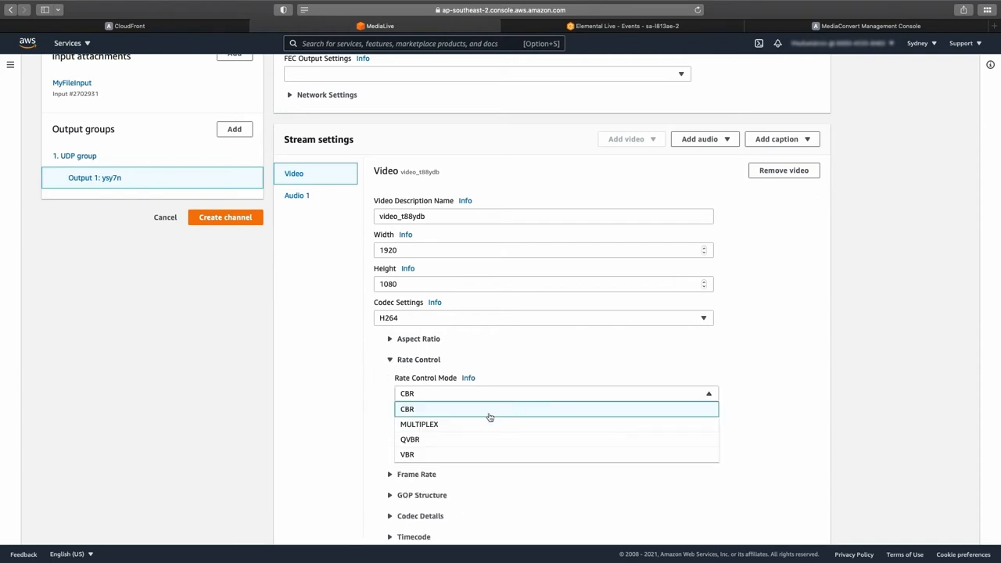
click(409, 438)
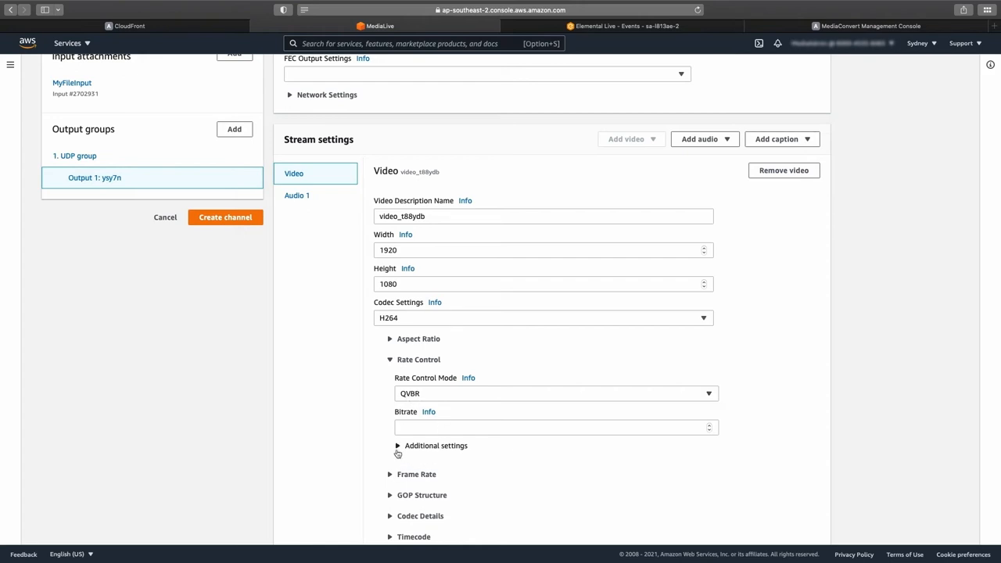
Step: Enter a max bitrate of 5000000 in the additional rate control settings
click(397, 445)
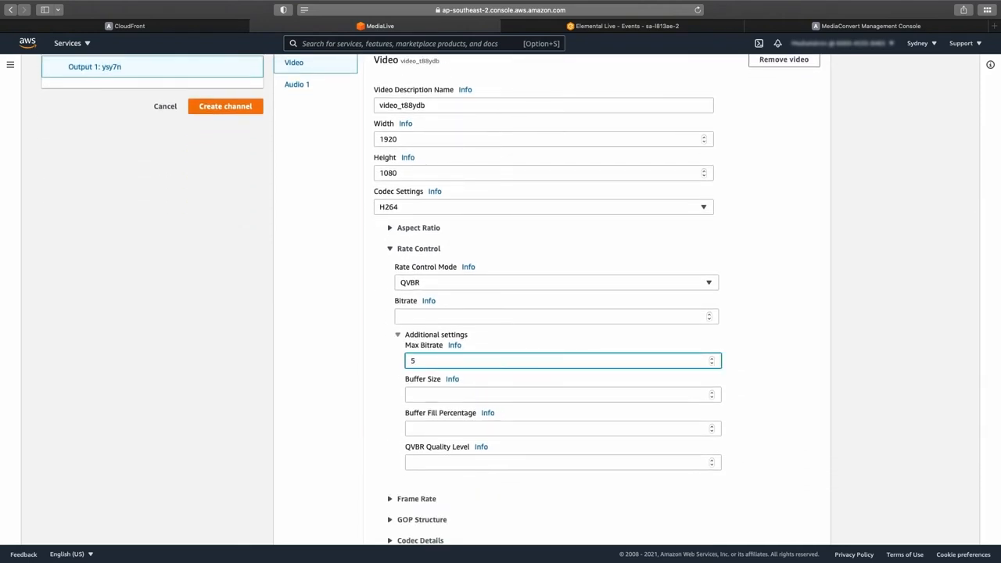
text(5000000)
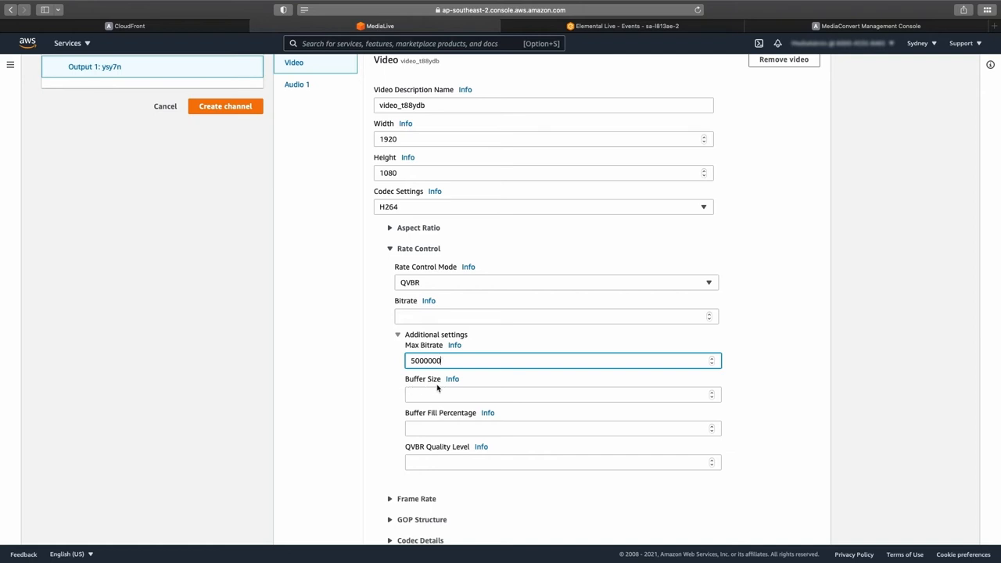
scroll(down, 3)
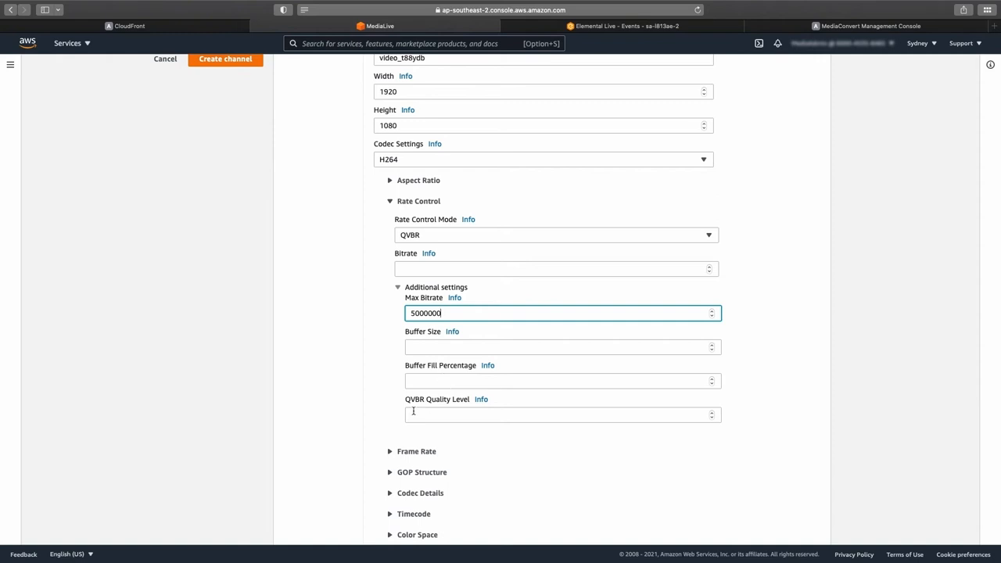
scroll(down, 3)
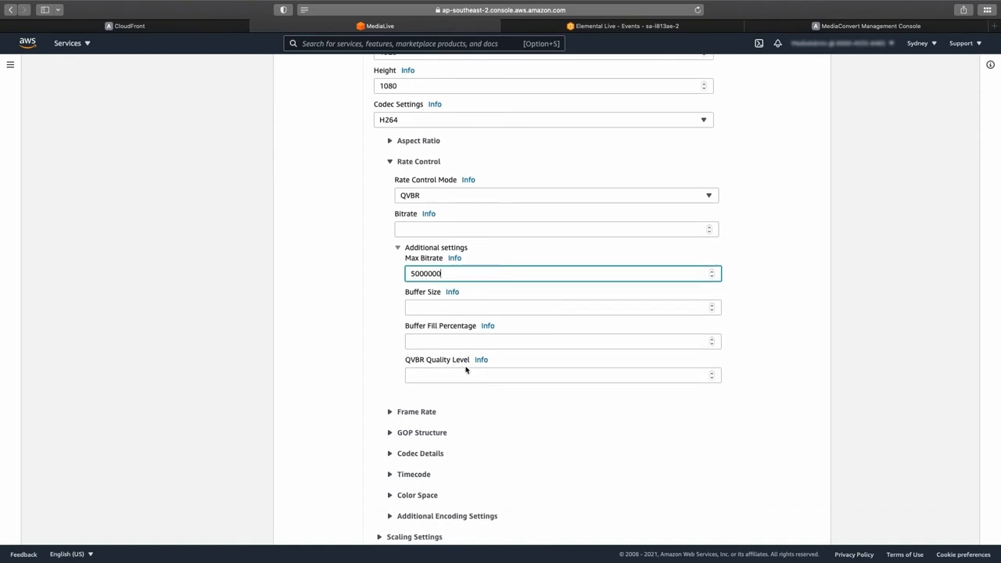
mouse_move(416, 371)
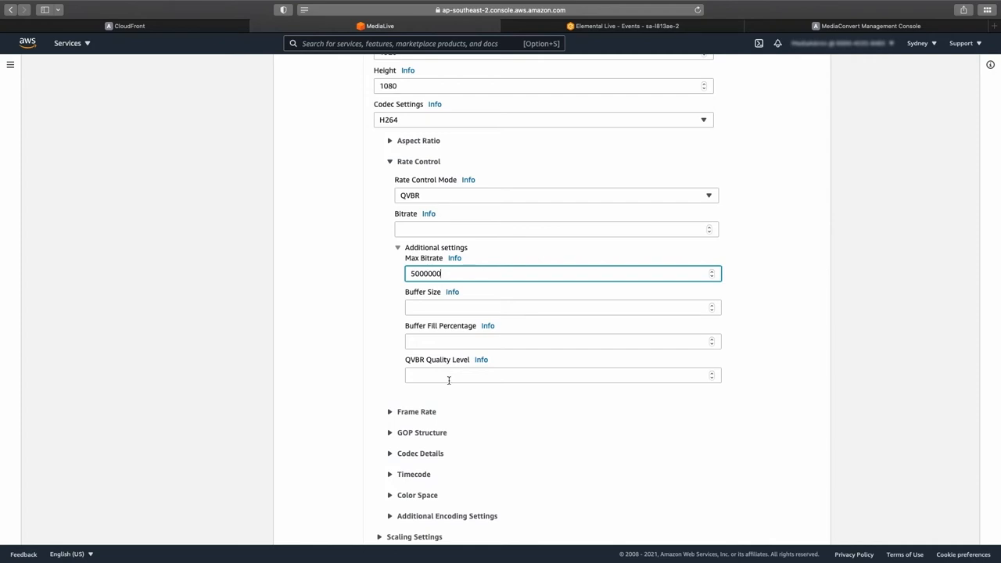
scroll(down, 3)
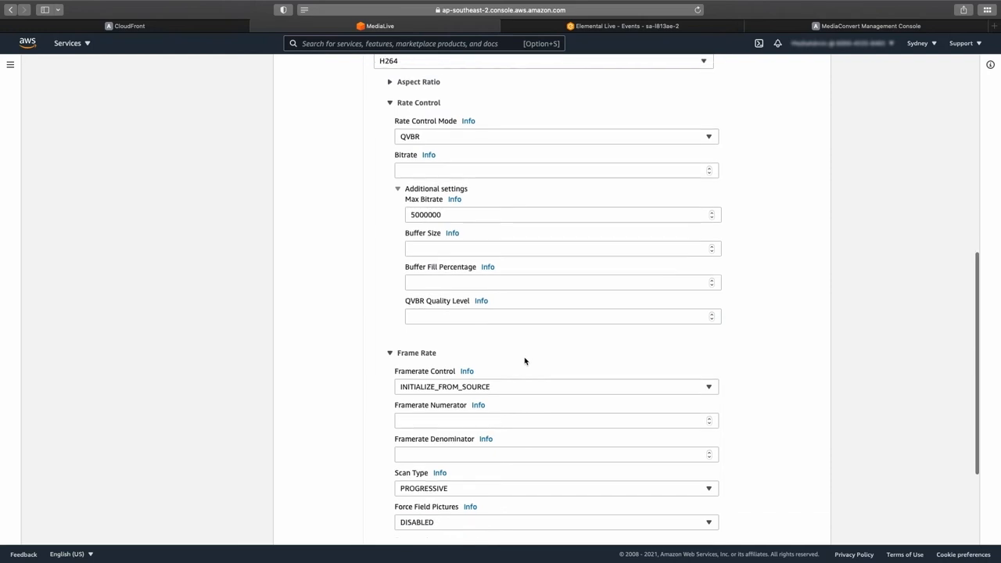
scroll(down, 3)
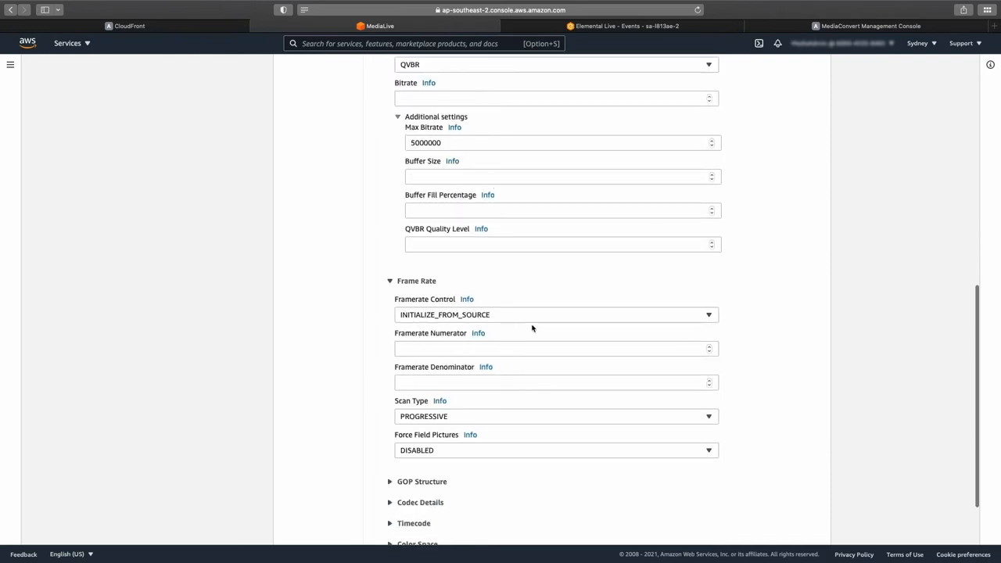
mouse_move(548, 328)
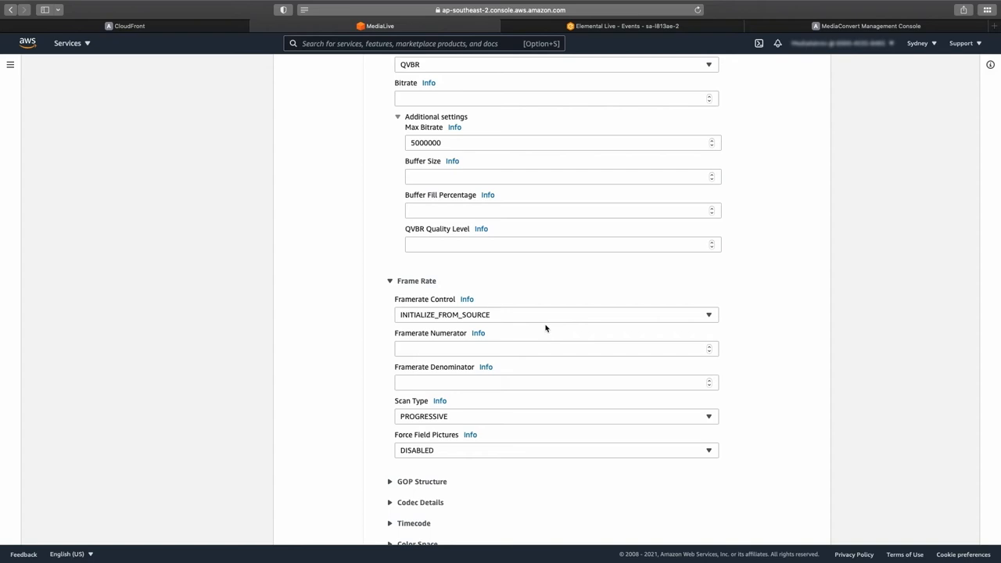
scroll(up, 3)
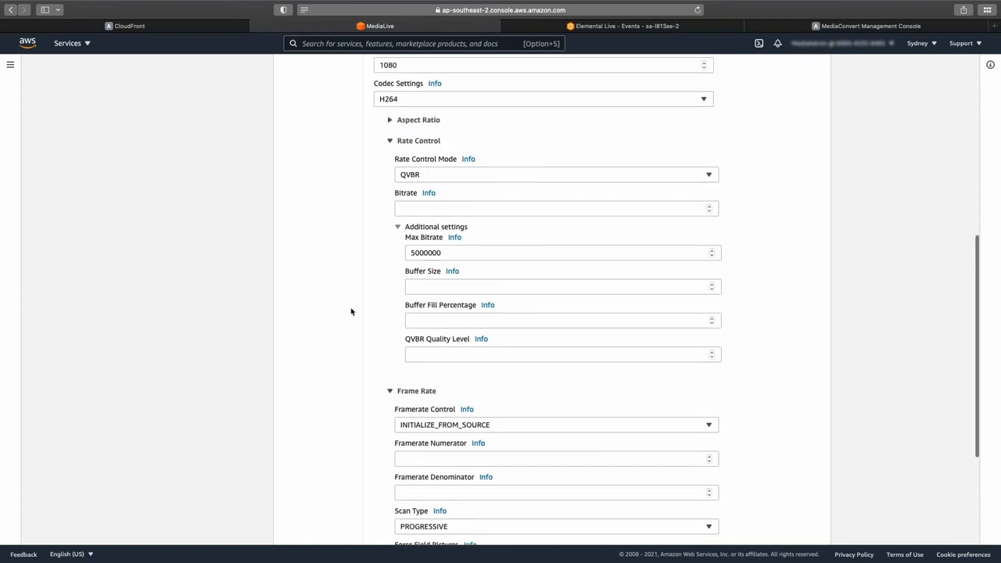
scroll(up, 3)
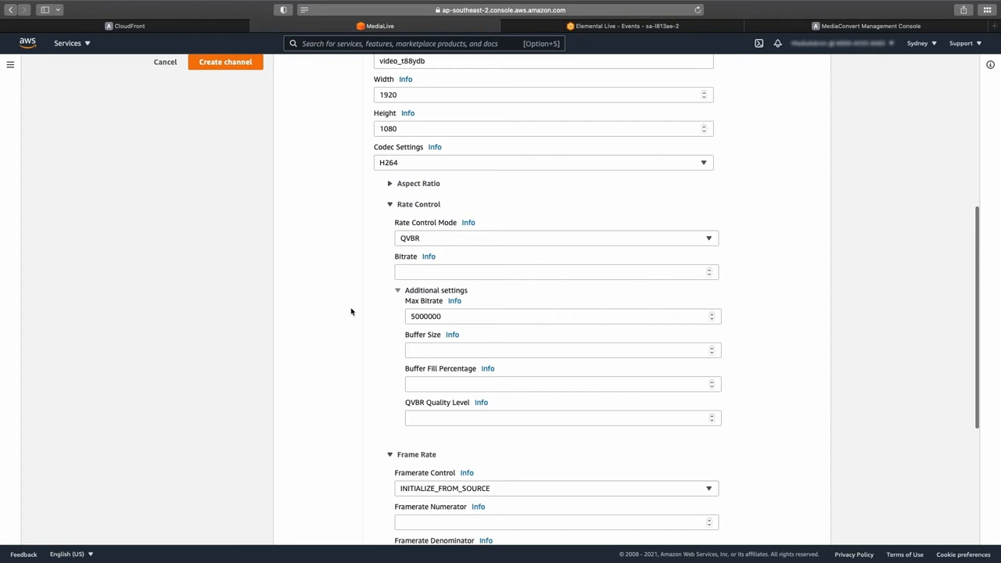
scroll(down, 3)
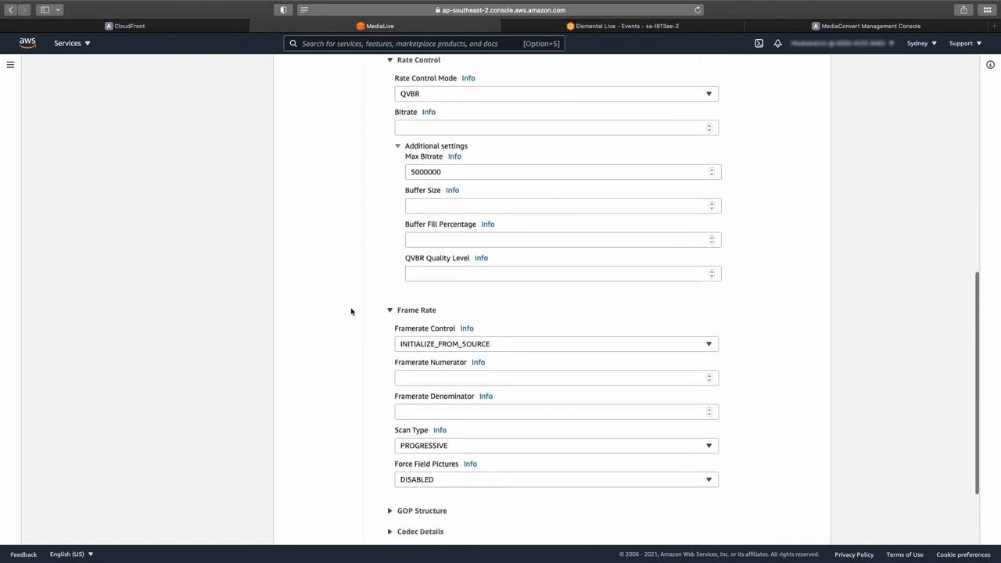
Step: Measure GOP size in seconds and set the number of B-frames to 3
click(391, 309)
text(2)
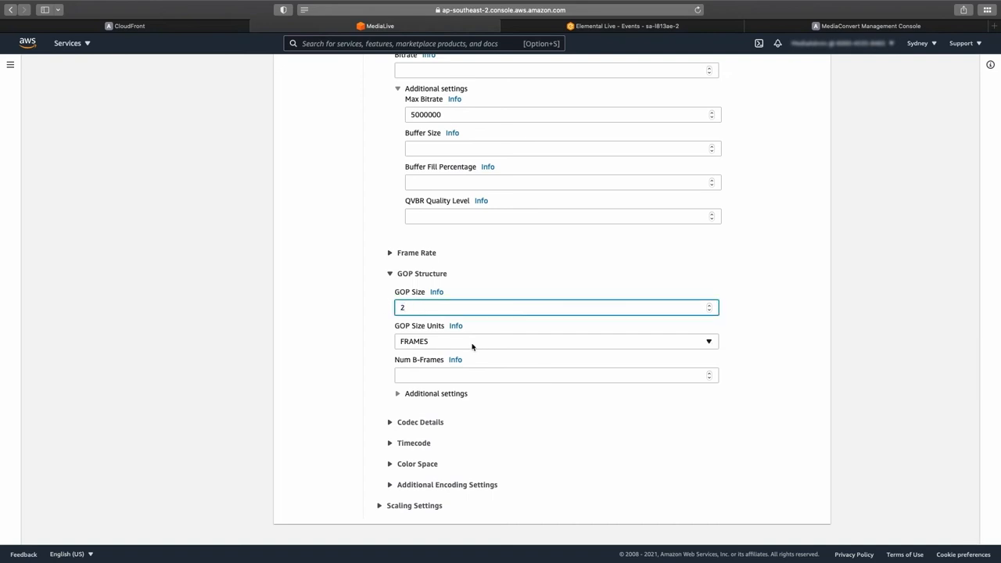
click(555, 341)
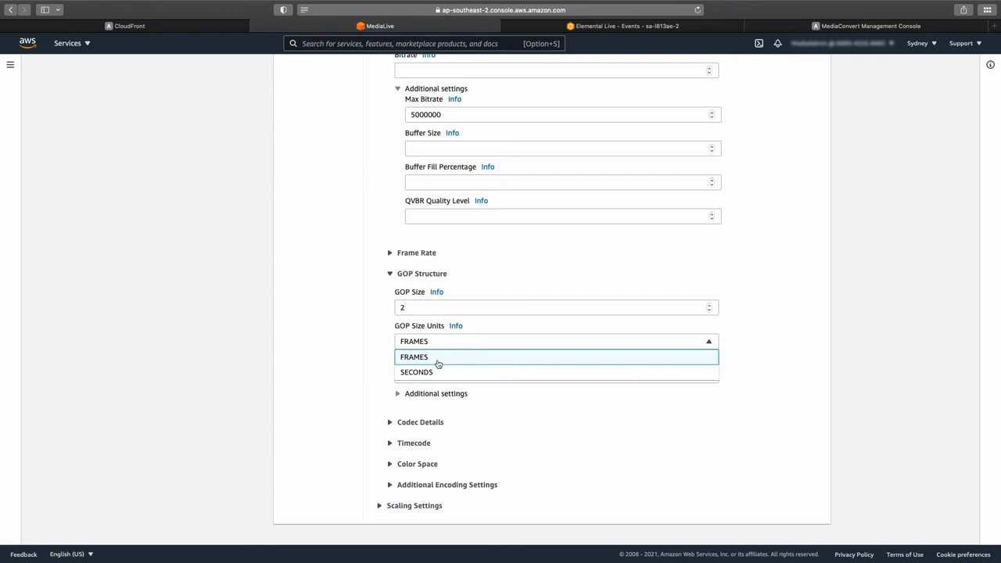
click(416, 372)
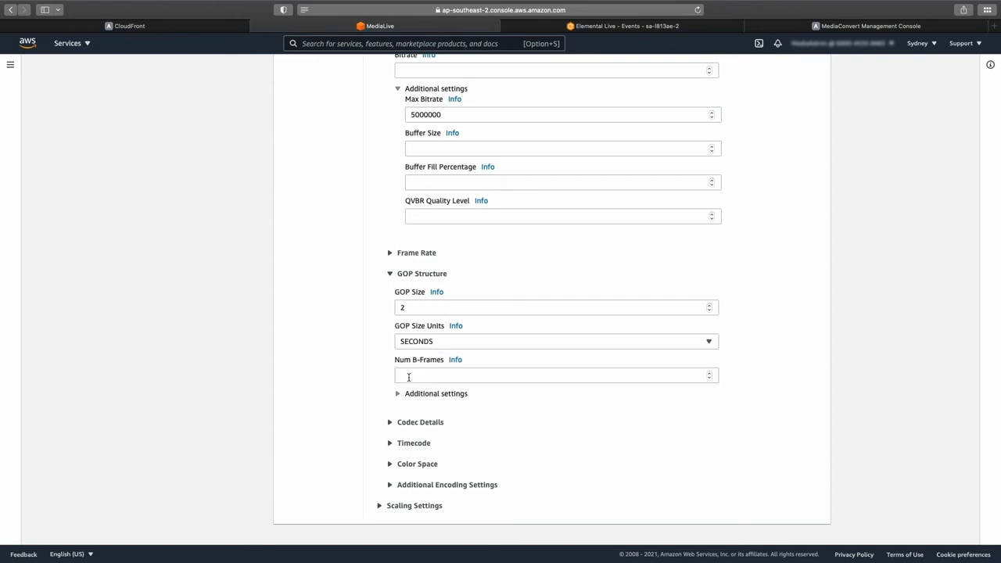
click(555, 376)
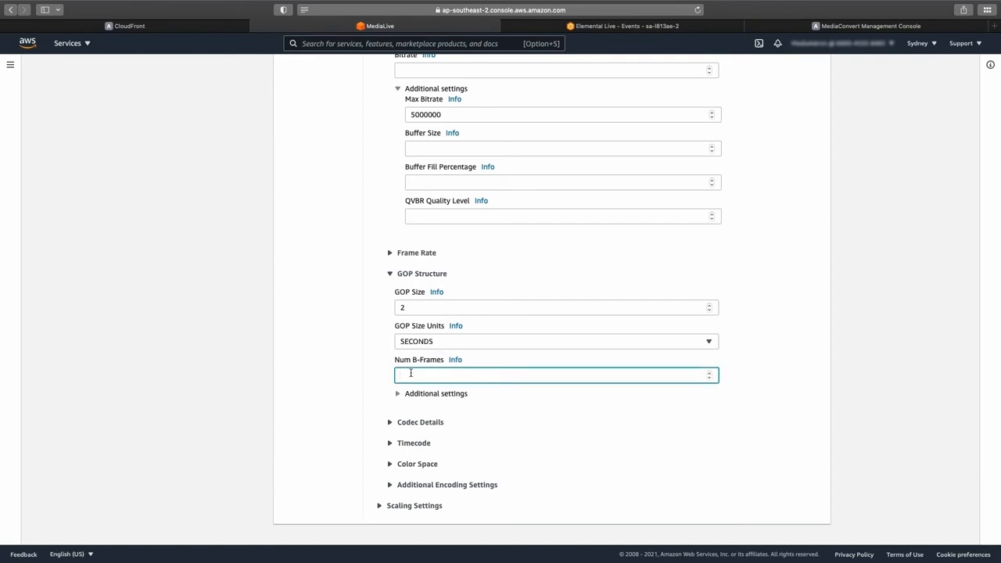
text(3)
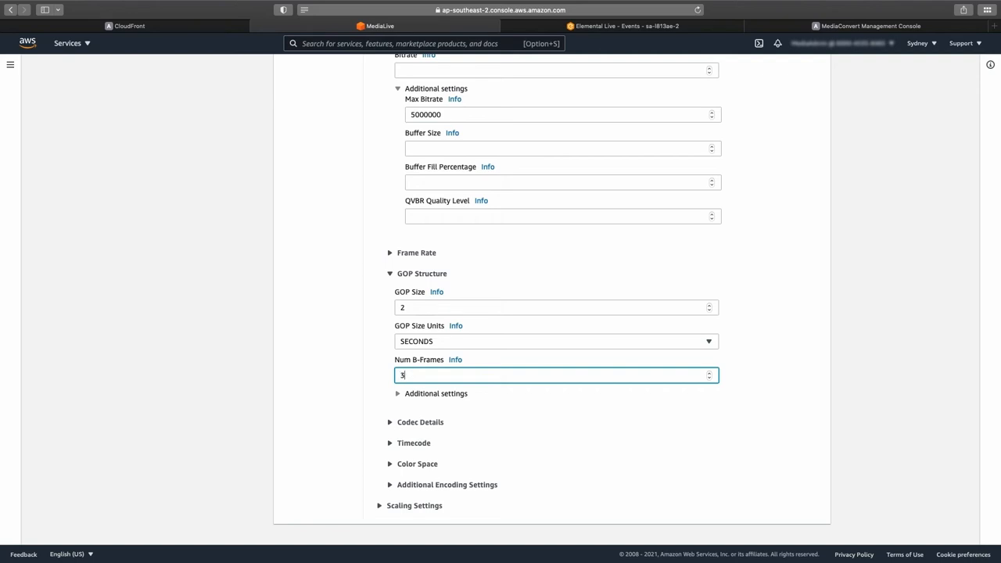
Step: Use 5 reference frames, enable B-frame reference and make sub-GOP length dynamic
click(397, 394)
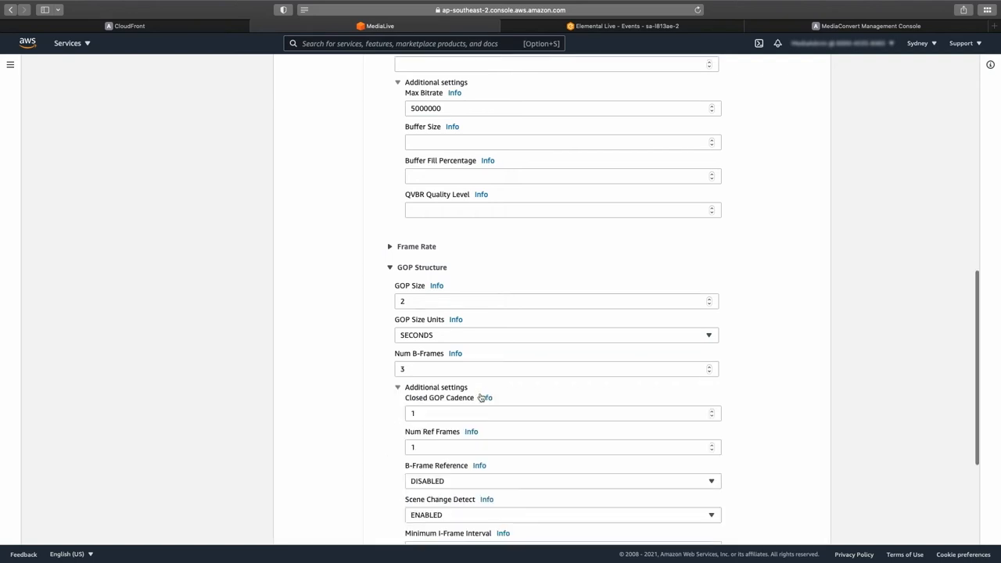
scroll(down, 3)
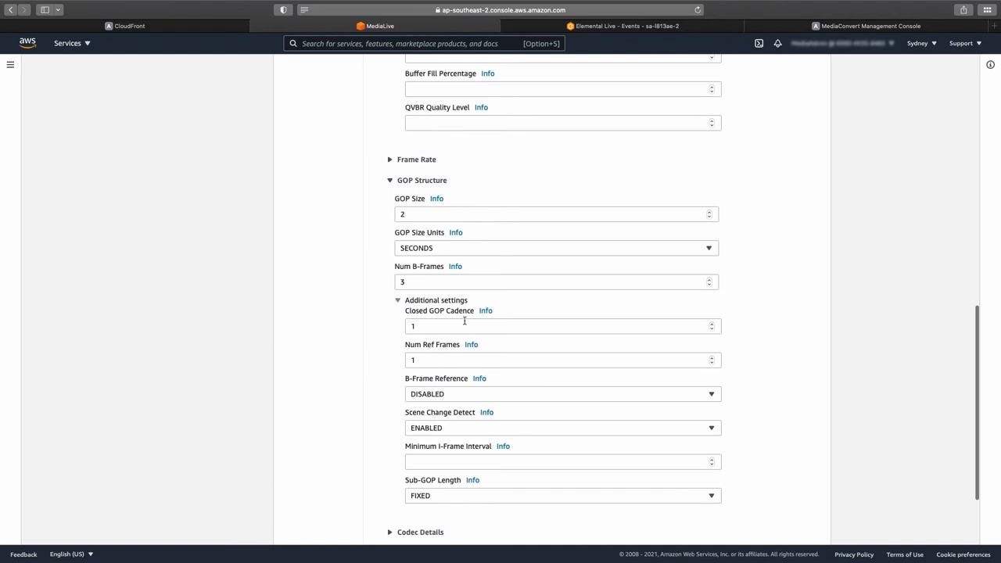
click(563, 359)
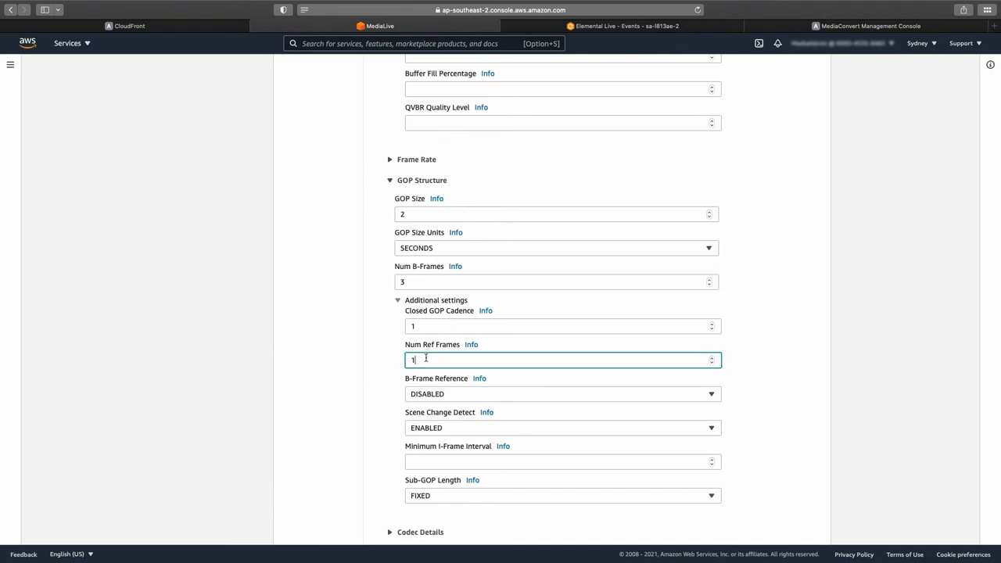
text(5)
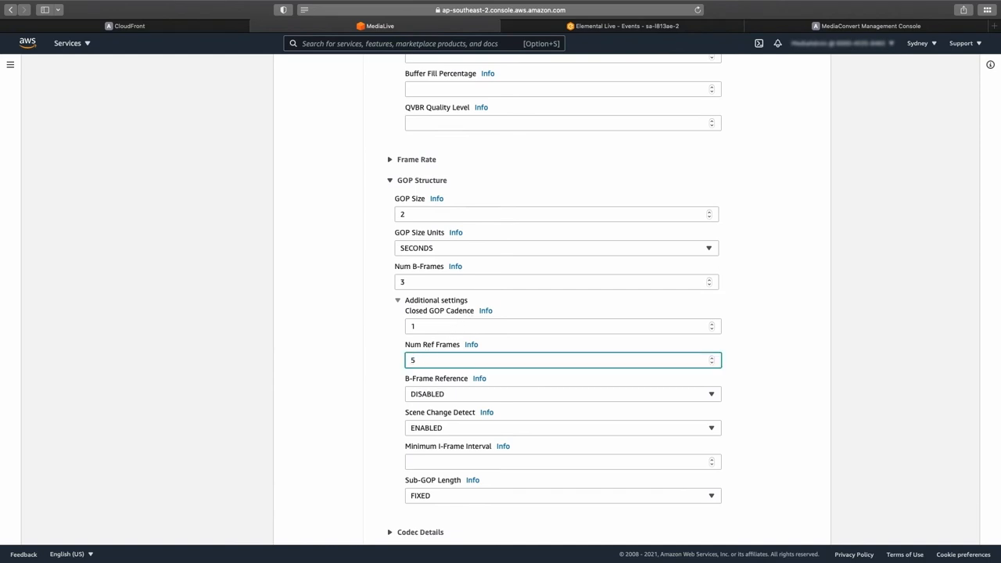
click(561, 394)
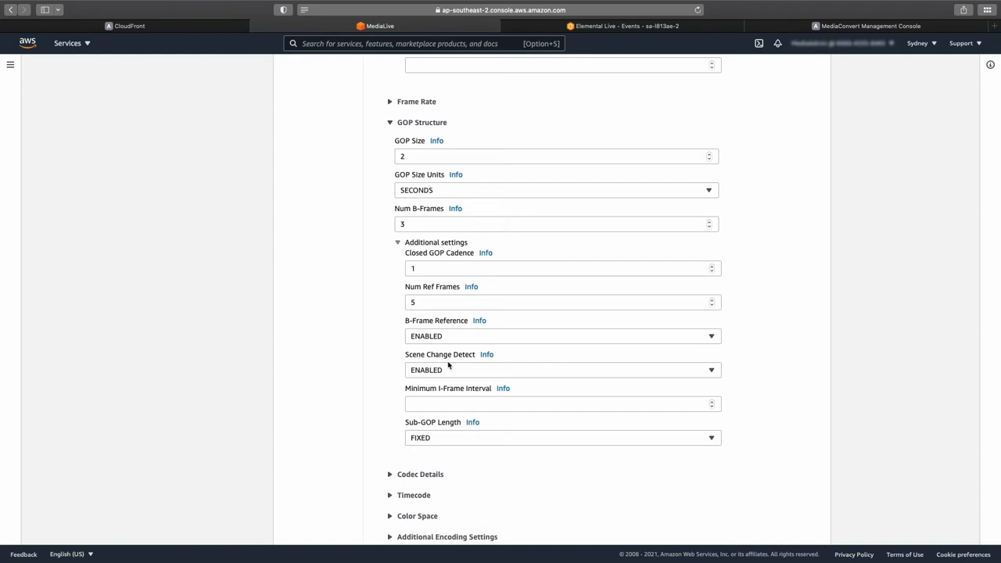
scroll(down, 3)
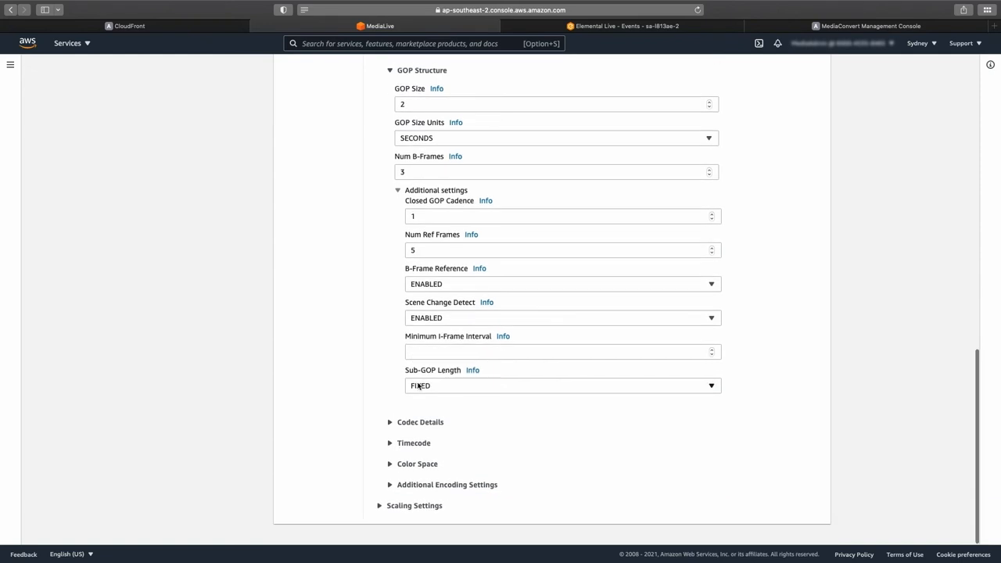
click(557, 384)
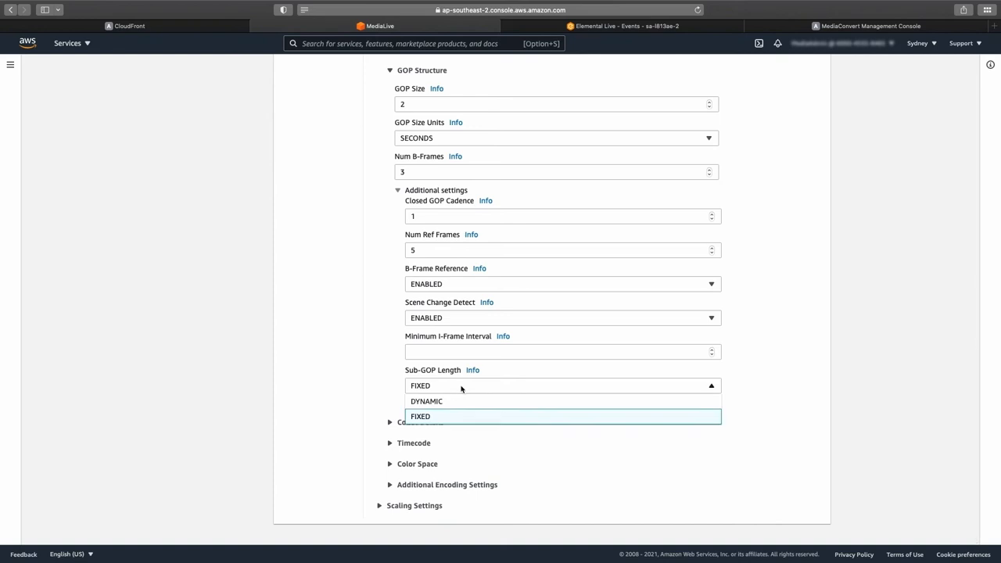
click(427, 400)
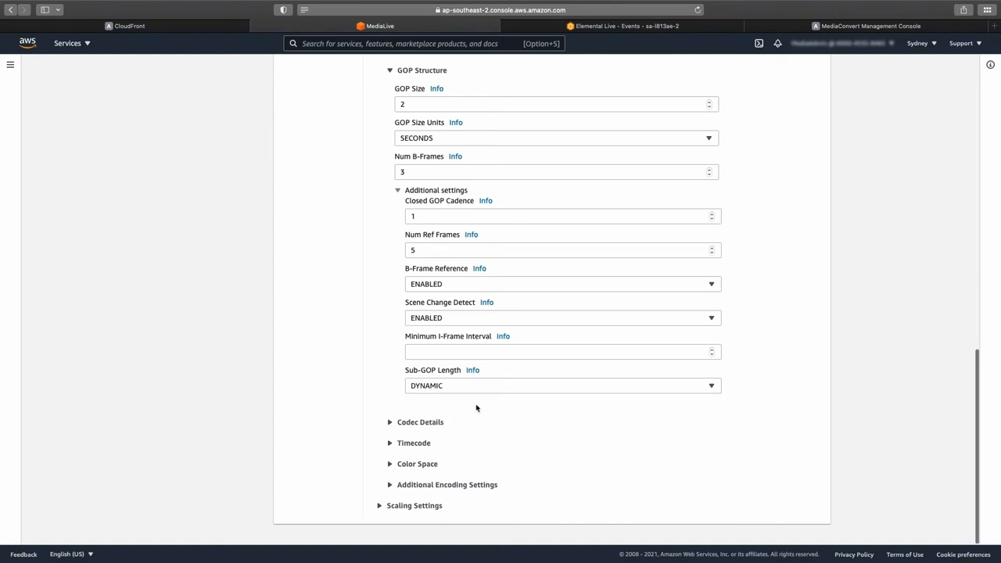
mouse_move(421, 425)
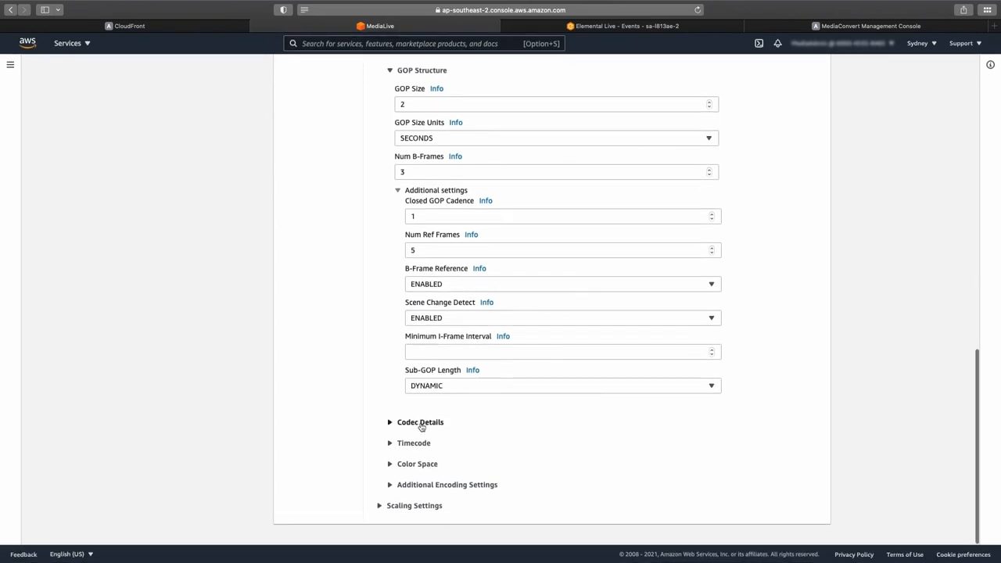
mouse_move(391, 428)
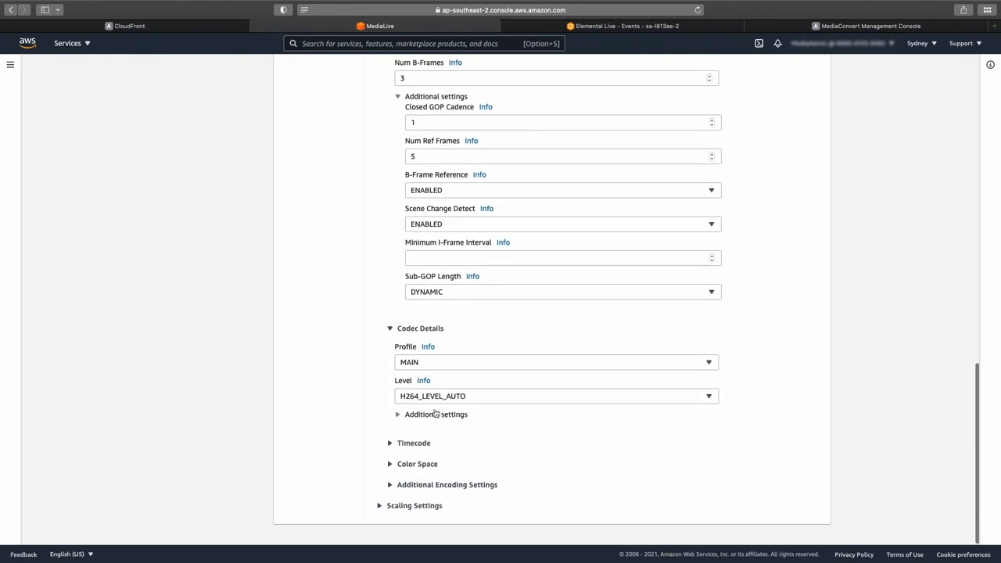
Step: Set the H.264 profile to HIGH and look-ahead rate control to HIGH
click(555, 363)
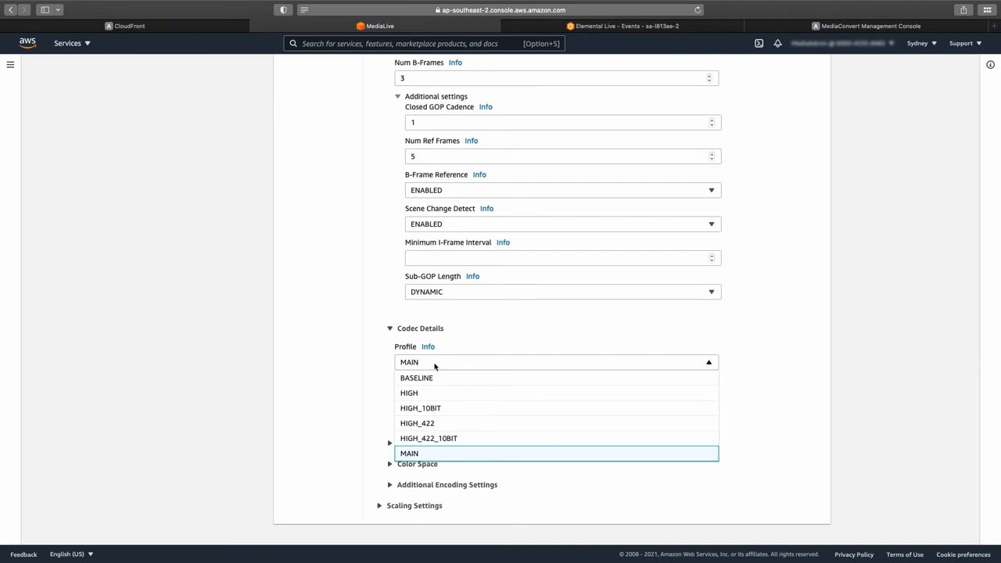
click(408, 392)
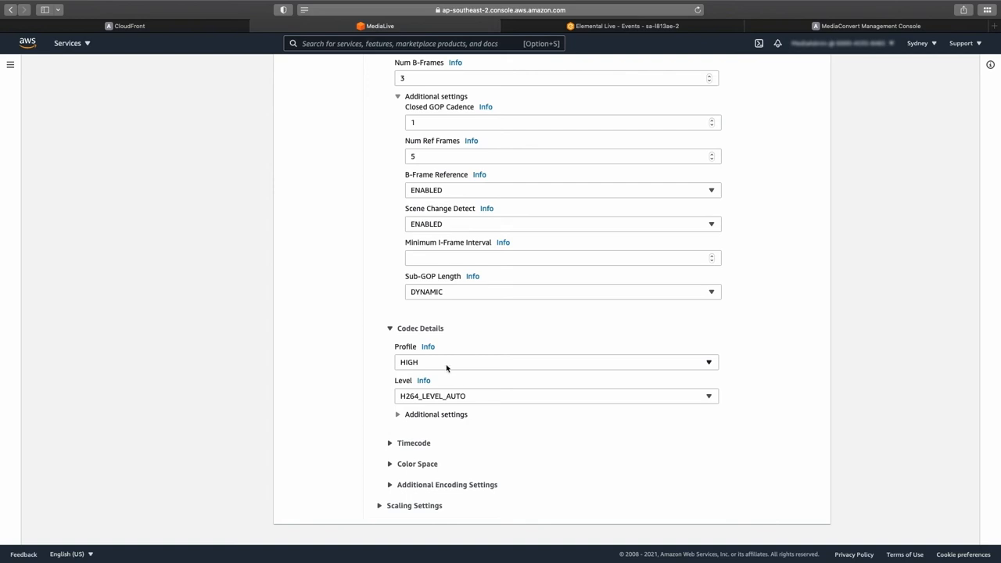
mouse_move(466, 403)
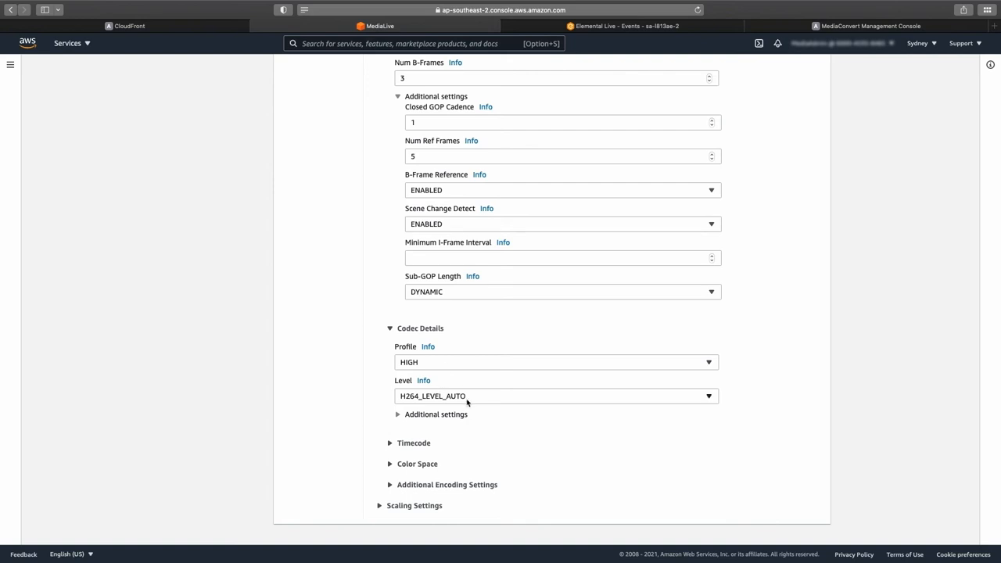
mouse_move(444, 404)
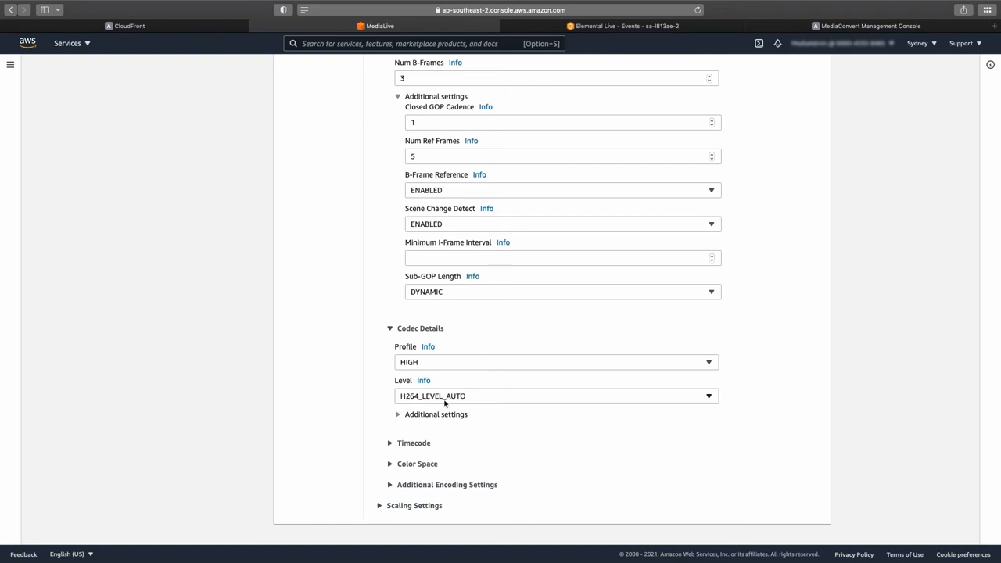
mouse_move(468, 403)
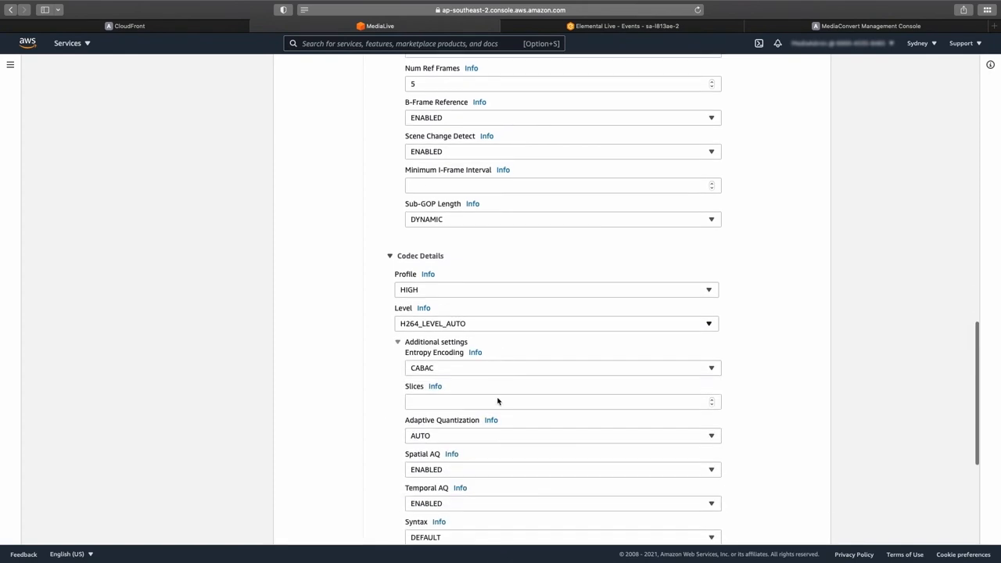
scroll(down, 3)
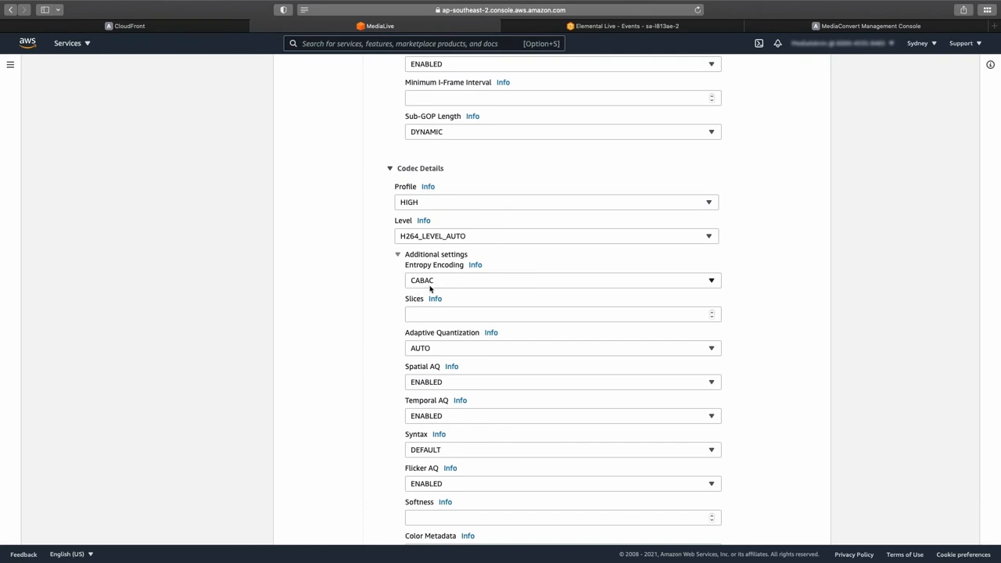
mouse_move(375, 319)
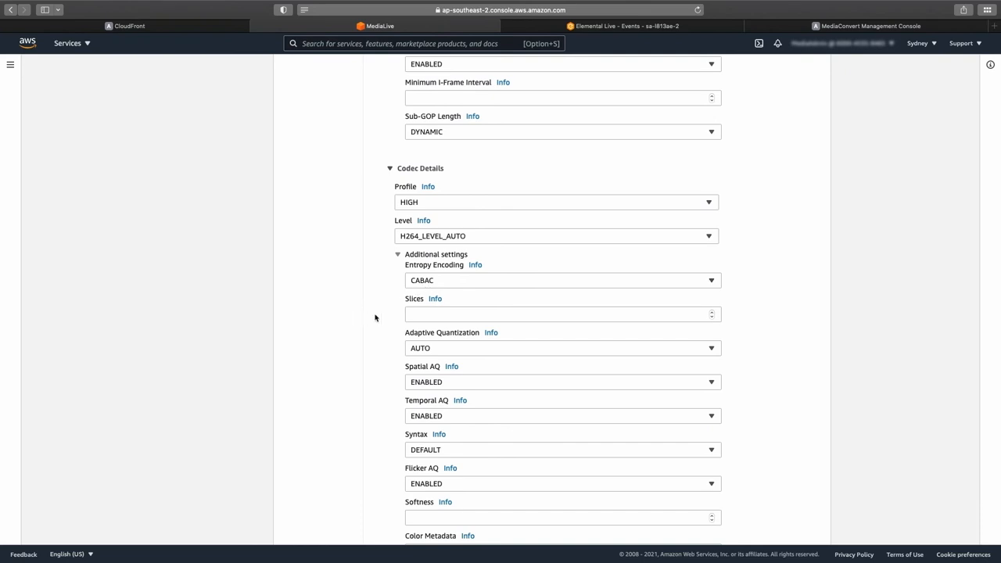
mouse_move(385, 345)
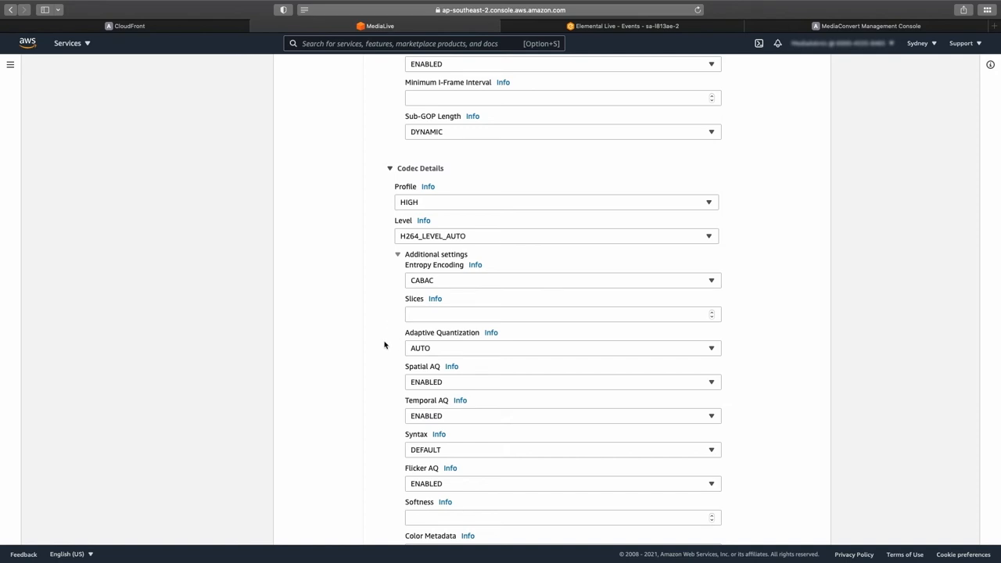
scroll(down, 3)
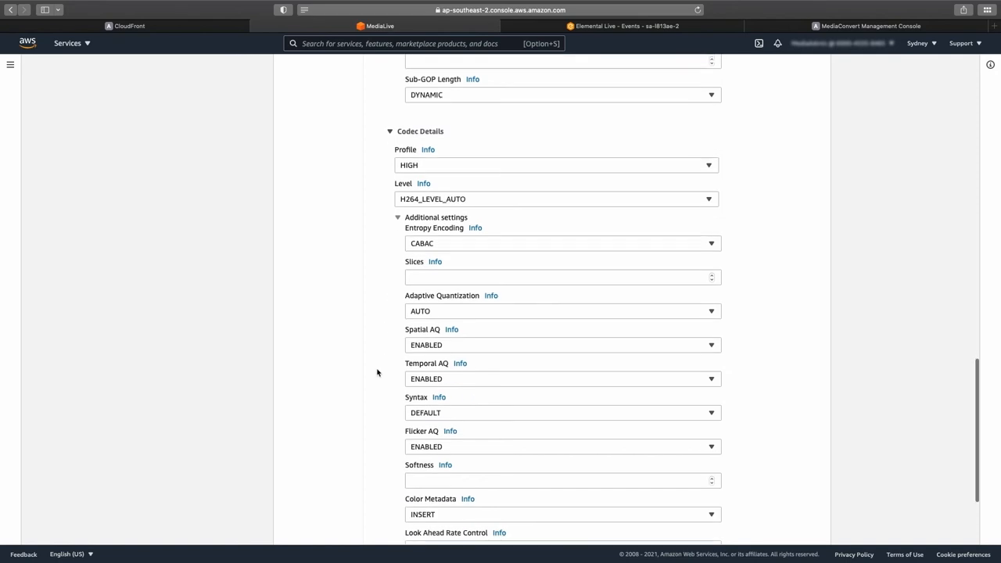
scroll(down, 3)
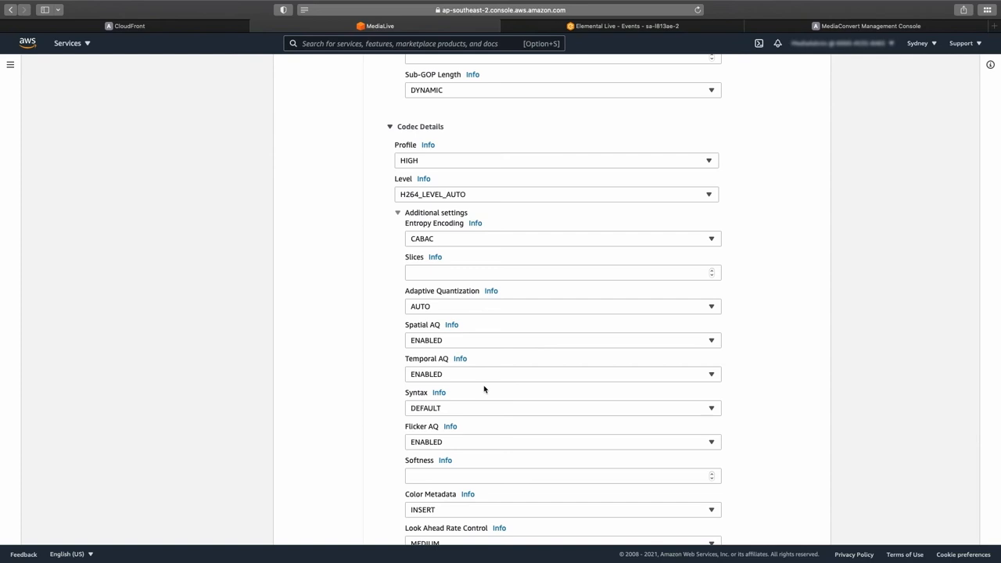
scroll(down, 3)
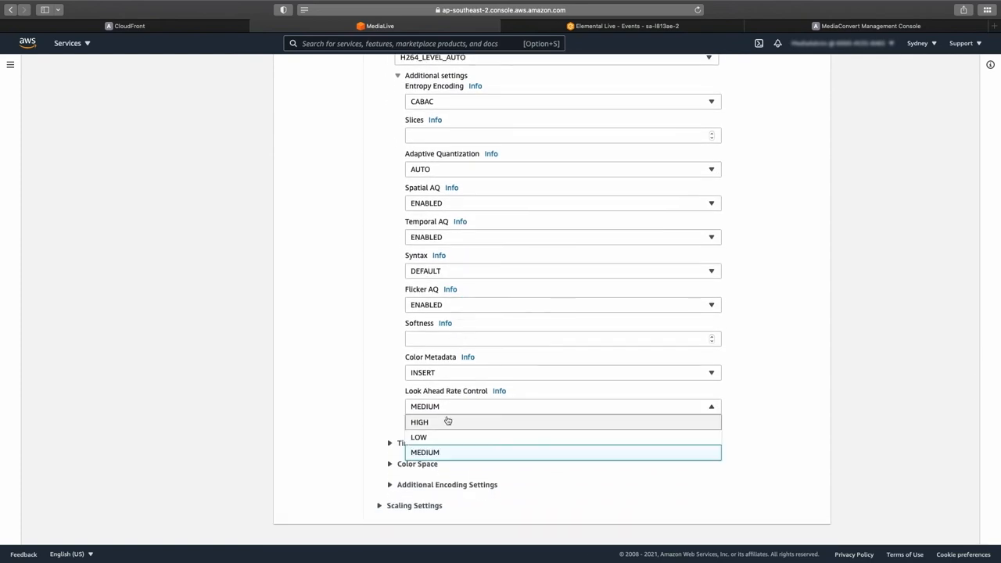
click(419, 422)
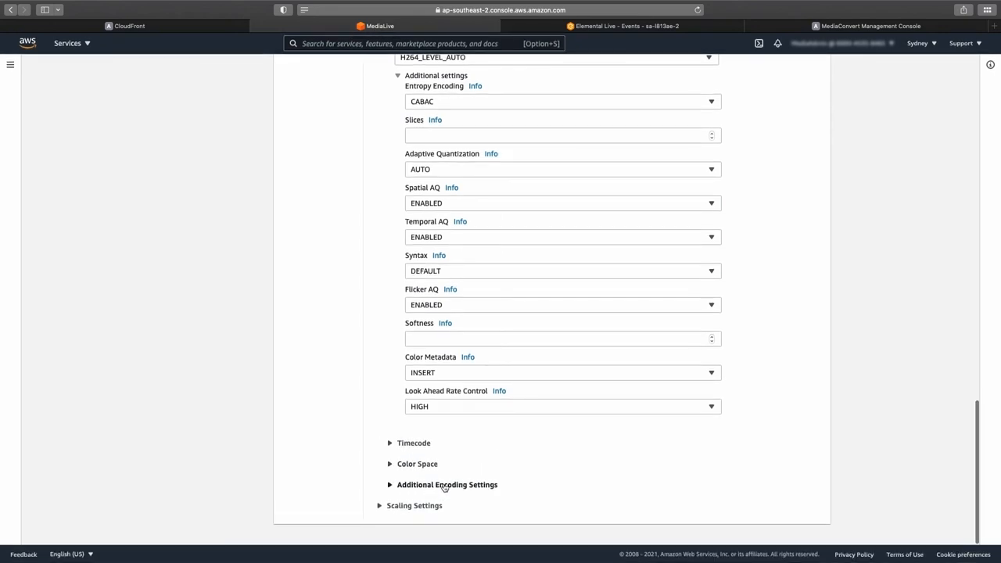
Step: Expand Additional Encoding Settings and list the Quality Level choices without picking one
click(447, 485)
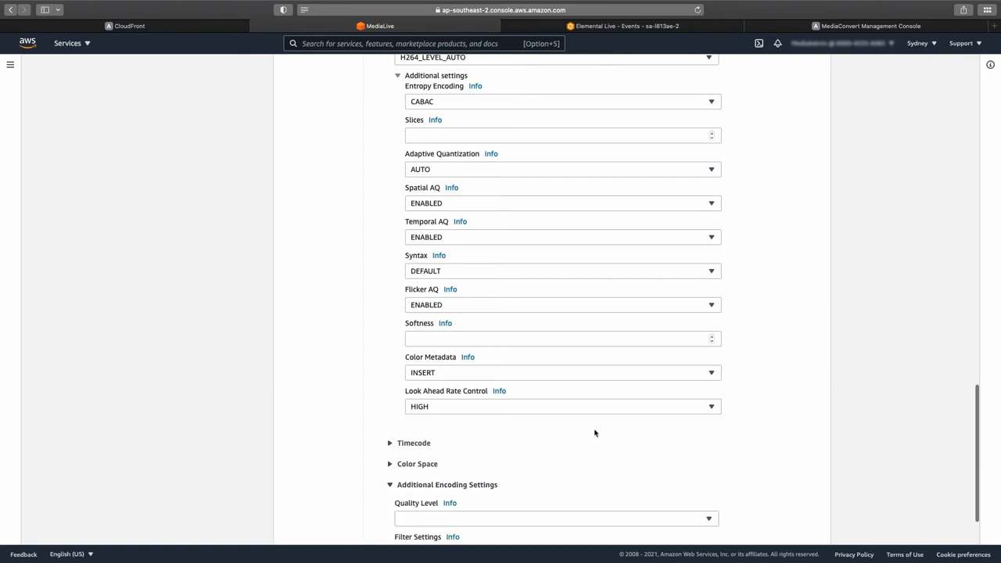
click(555, 518)
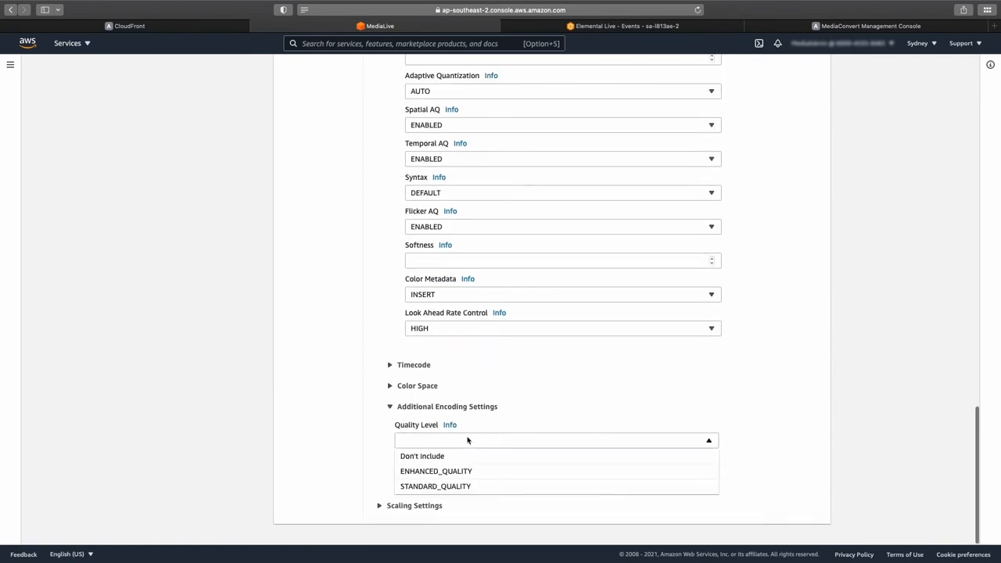
mouse_move(456, 484)
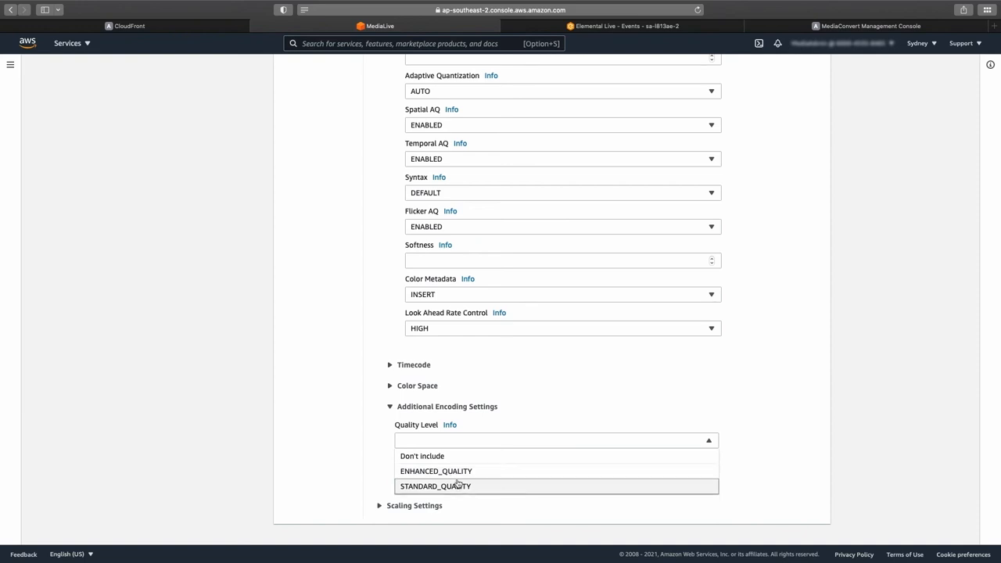
mouse_move(535, 400)
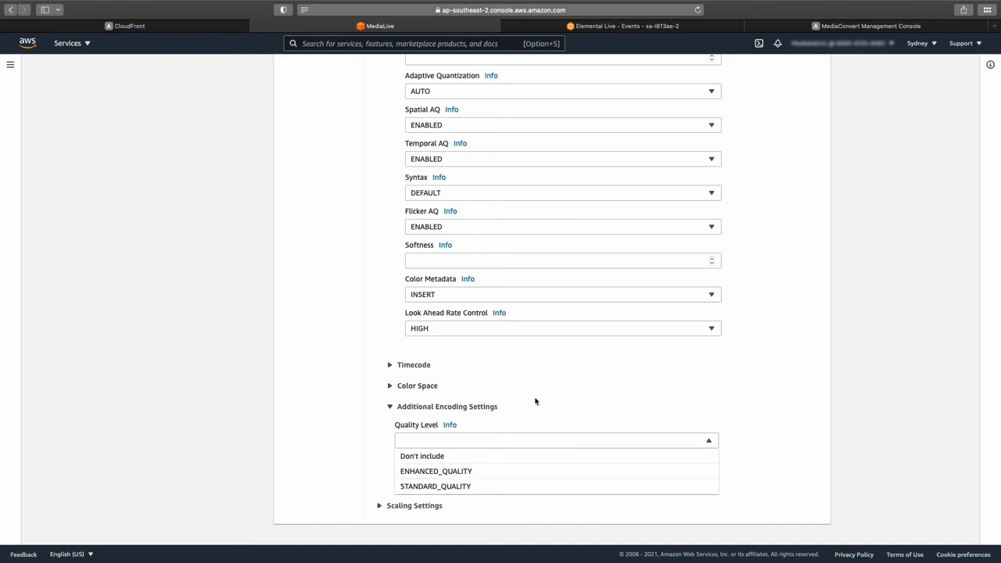
mouse_move(529, 409)
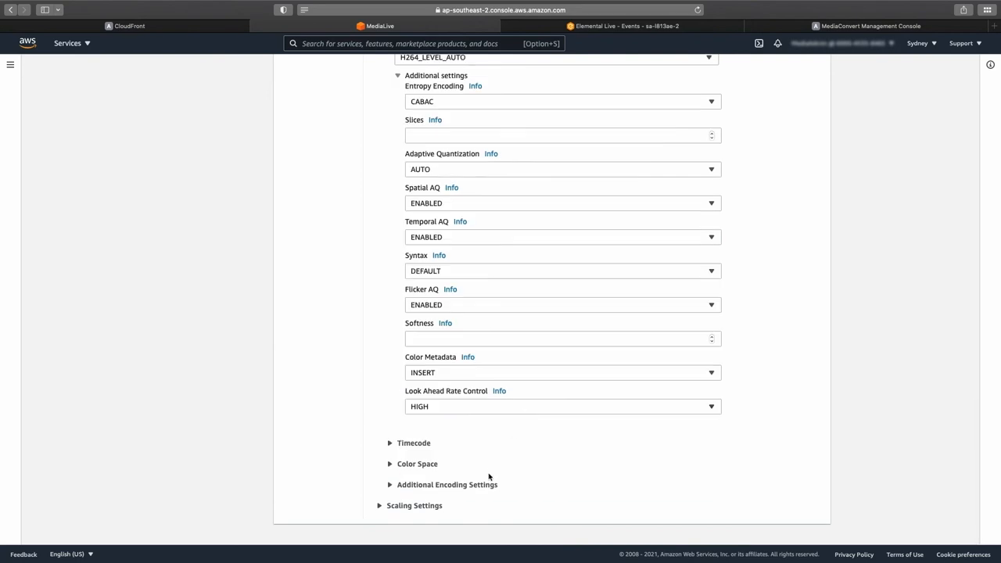
mouse_move(477, 508)
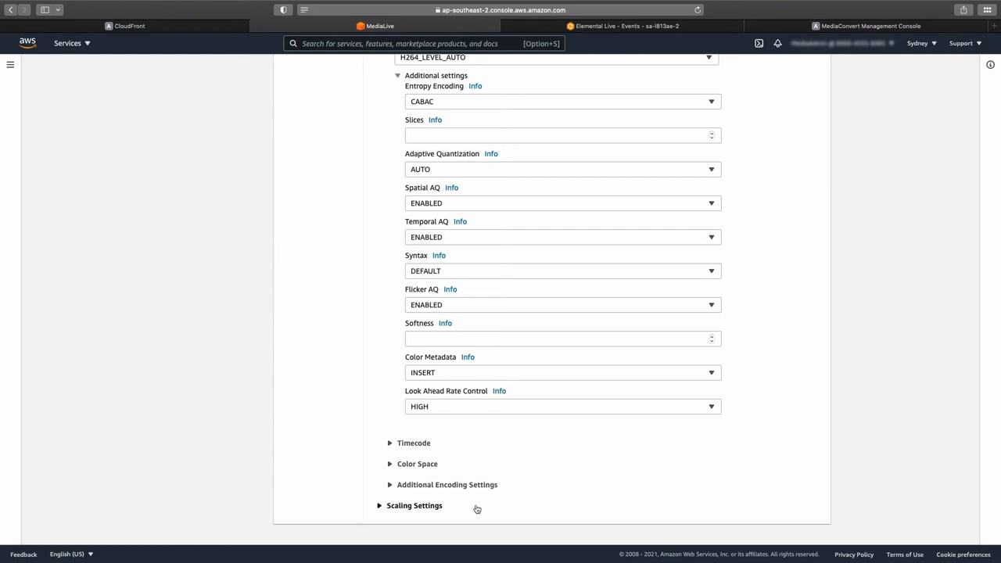
mouse_move(456, 477)
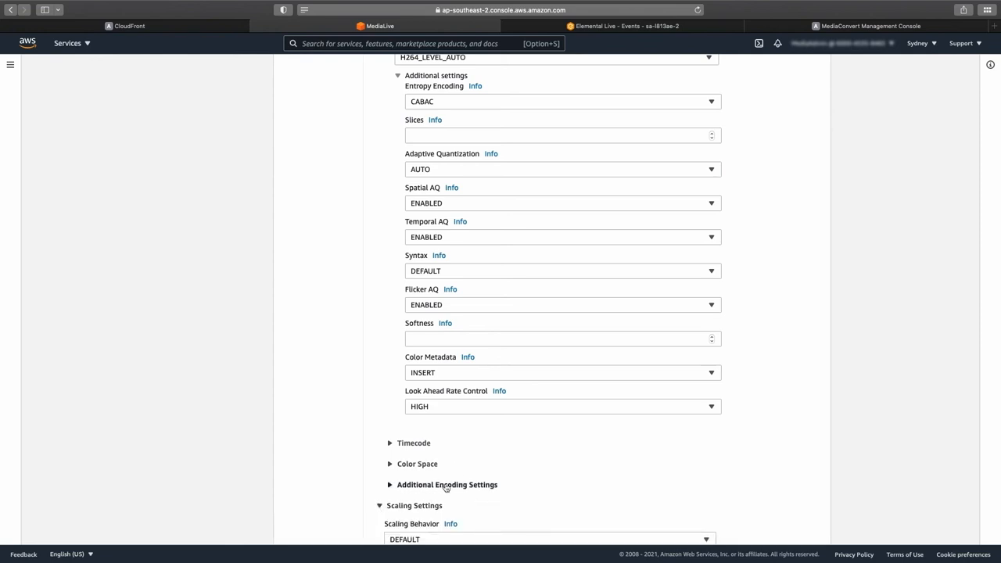
Step: Raise Output 1's scaling sharpness from 50 to 100, then move to the Elemental Live event page
scroll(down, 3)
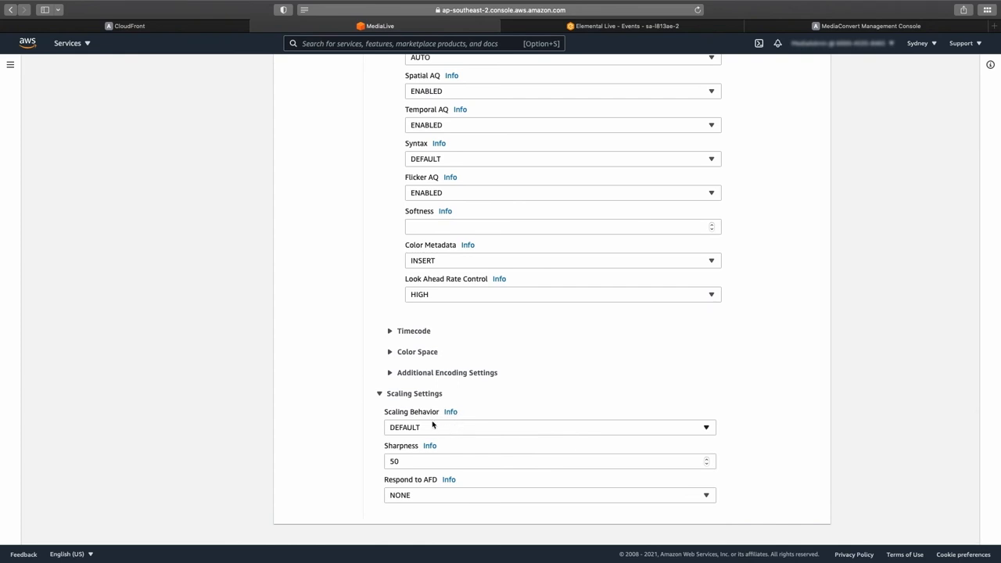
mouse_move(454, 457)
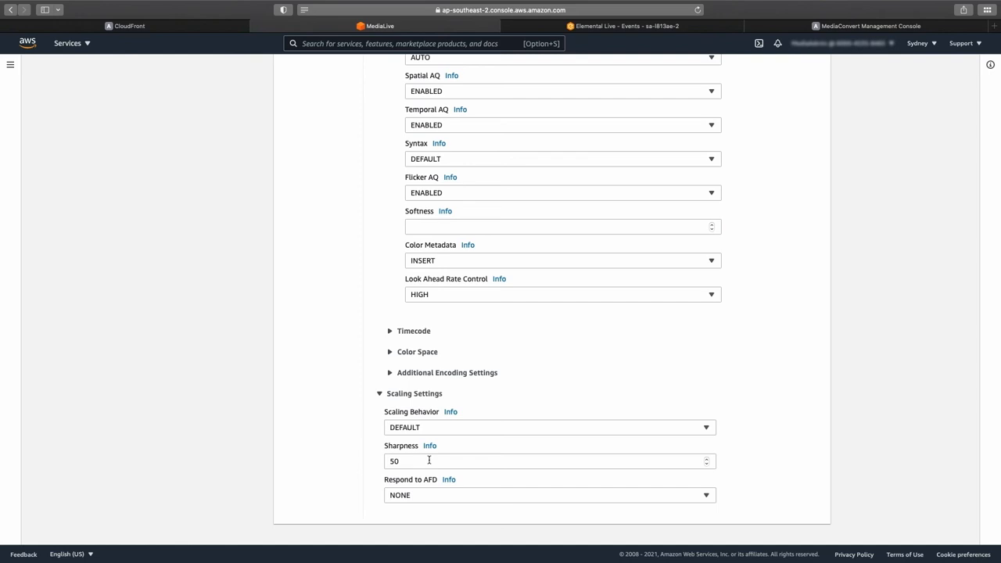
click(547, 460)
text(100)
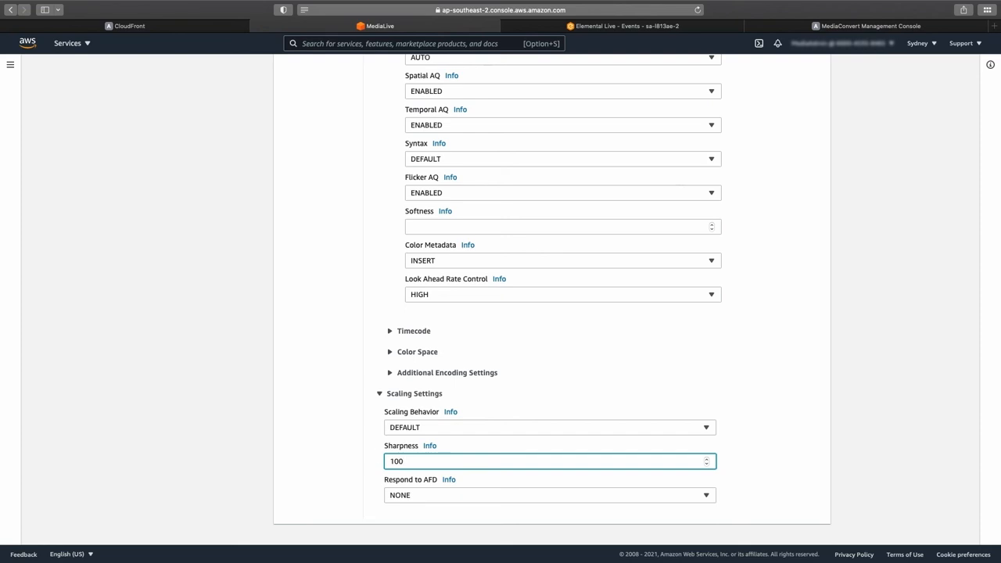
mouse_move(778, 405)
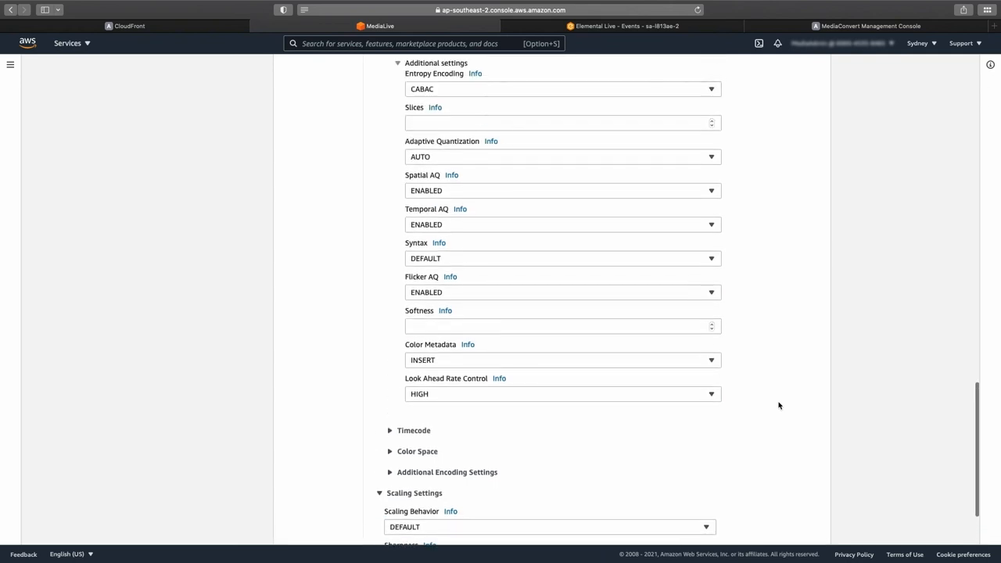
scroll(up, 3)
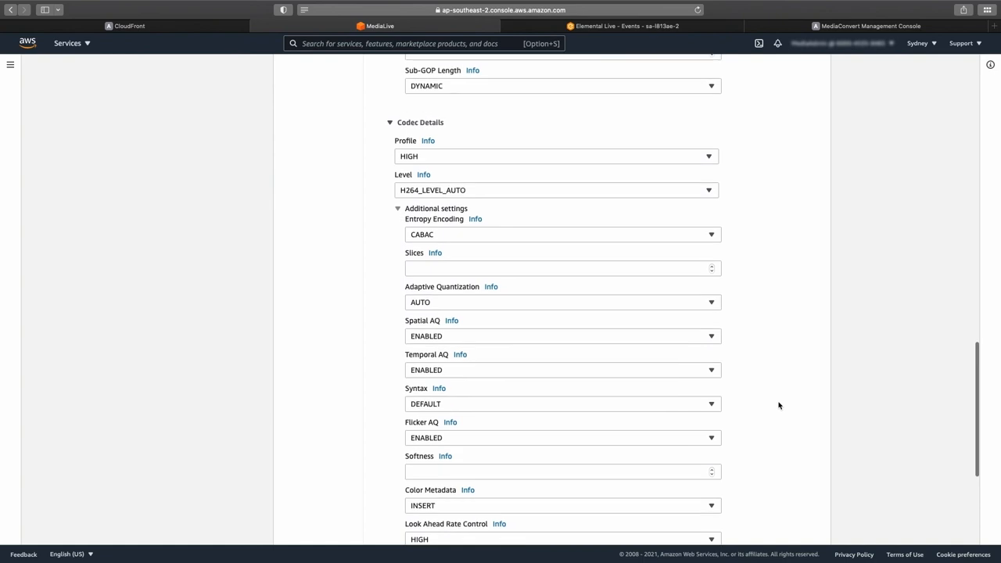
scroll(up, 3)
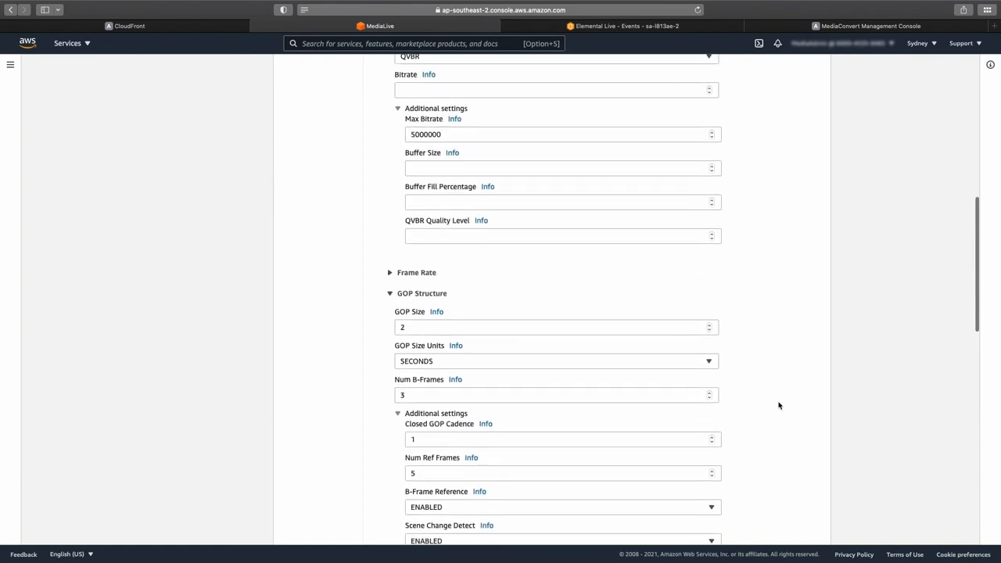
scroll(up, 3)
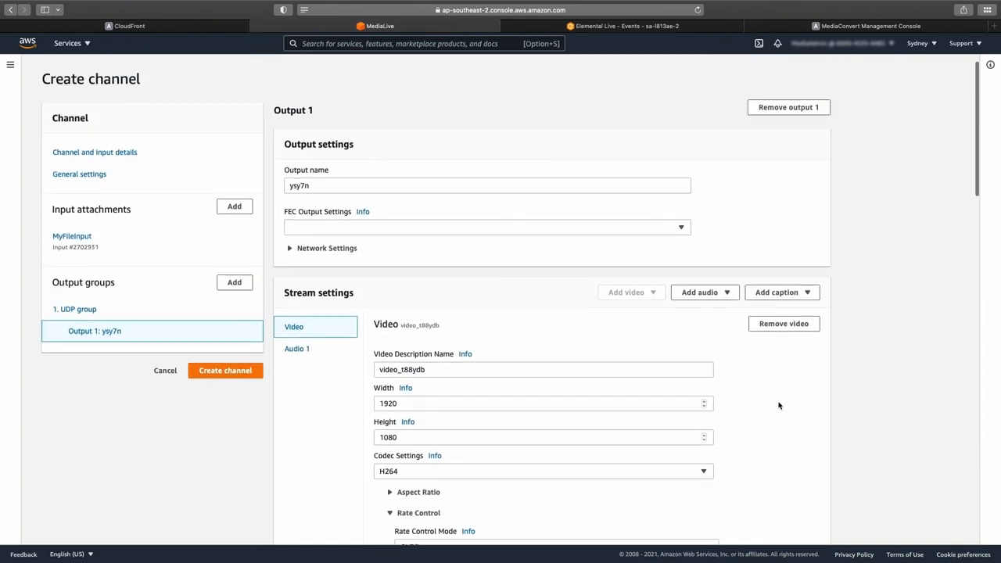
scroll(up, 3)
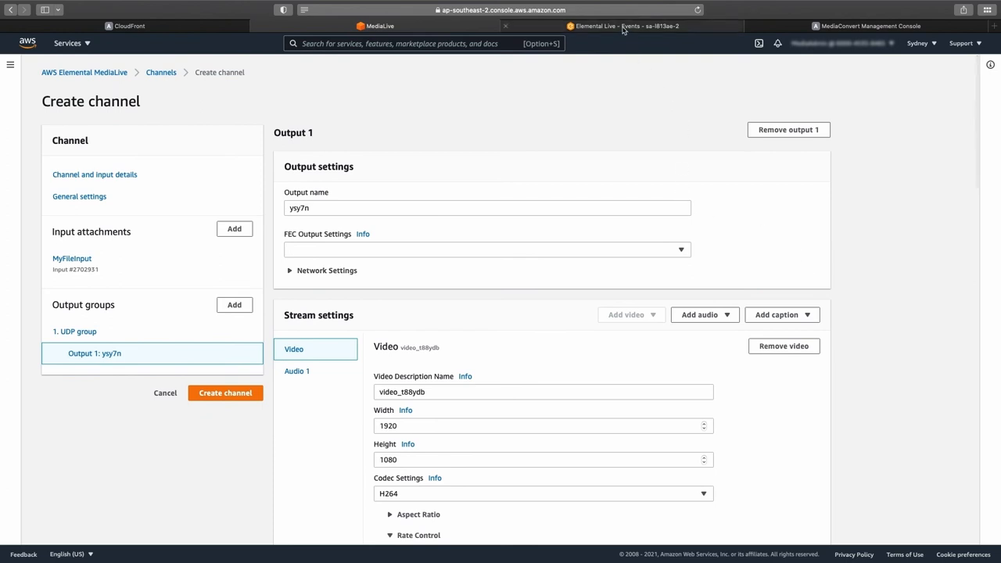
click(623, 25)
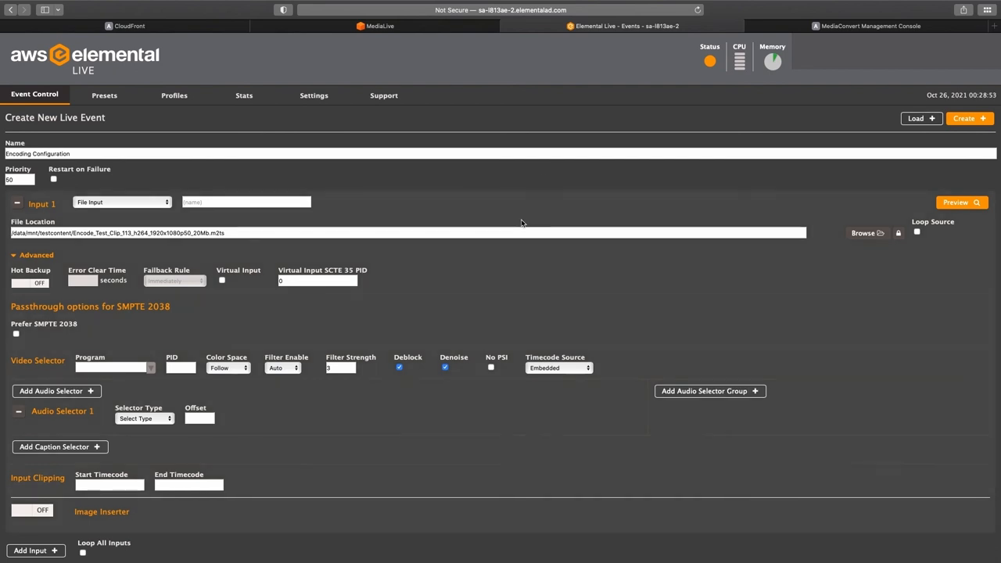
mouse_move(437, 294)
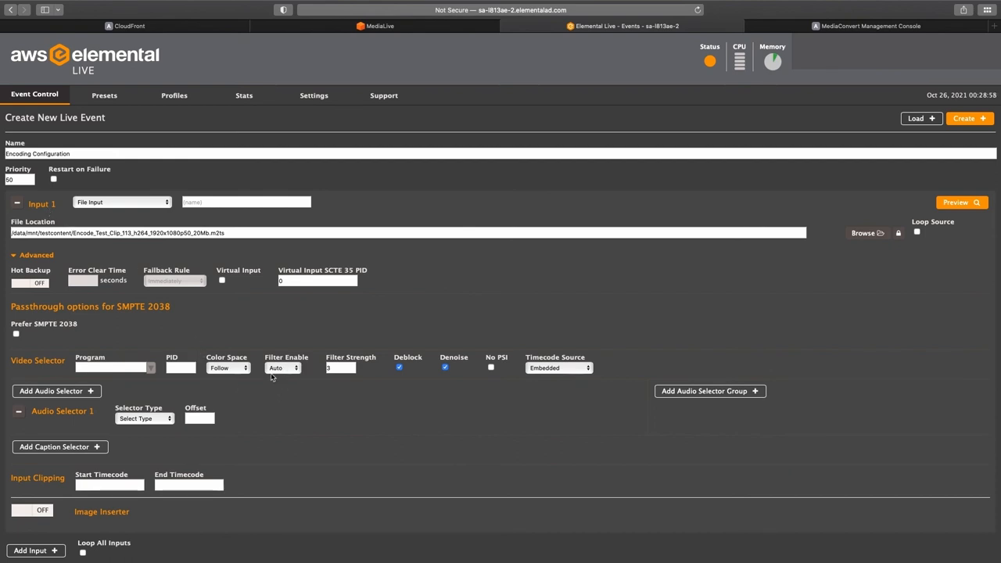
mouse_move(366, 391)
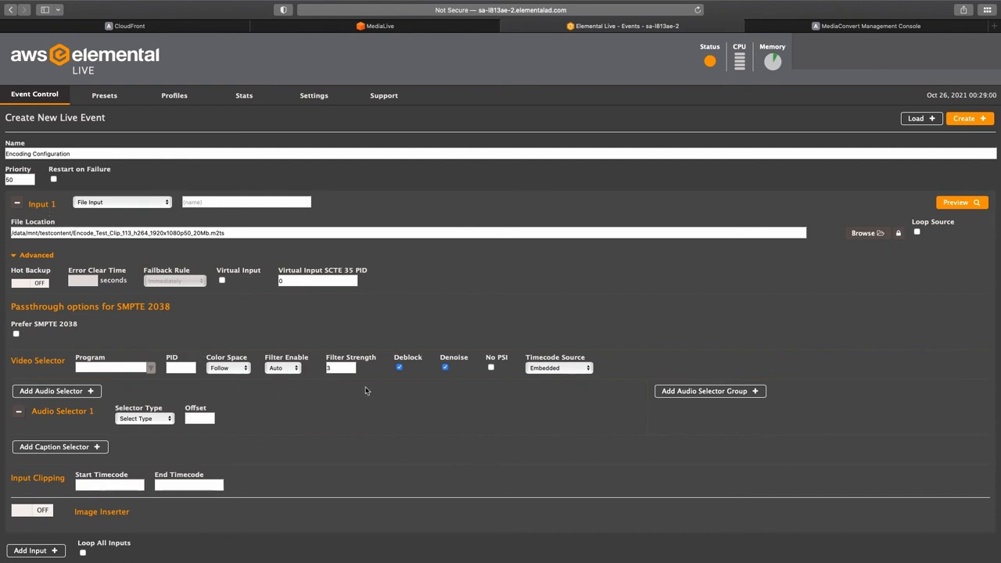
mouse_move(447, 344)
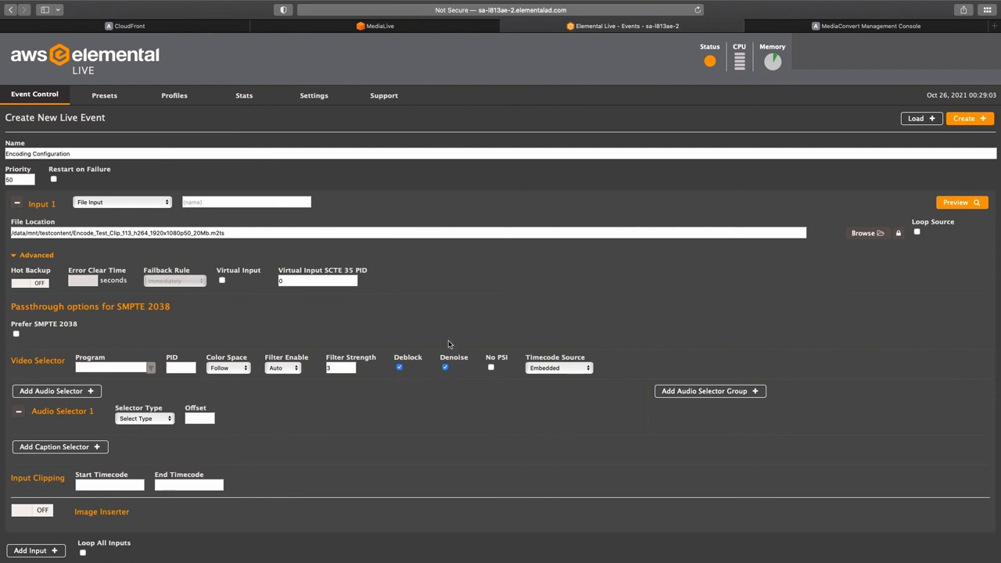
Step: Review Stream 1's video encoding: QVBR, max bitrate 5000000, high lookahead, sharpness 100
scroll(down, 3)
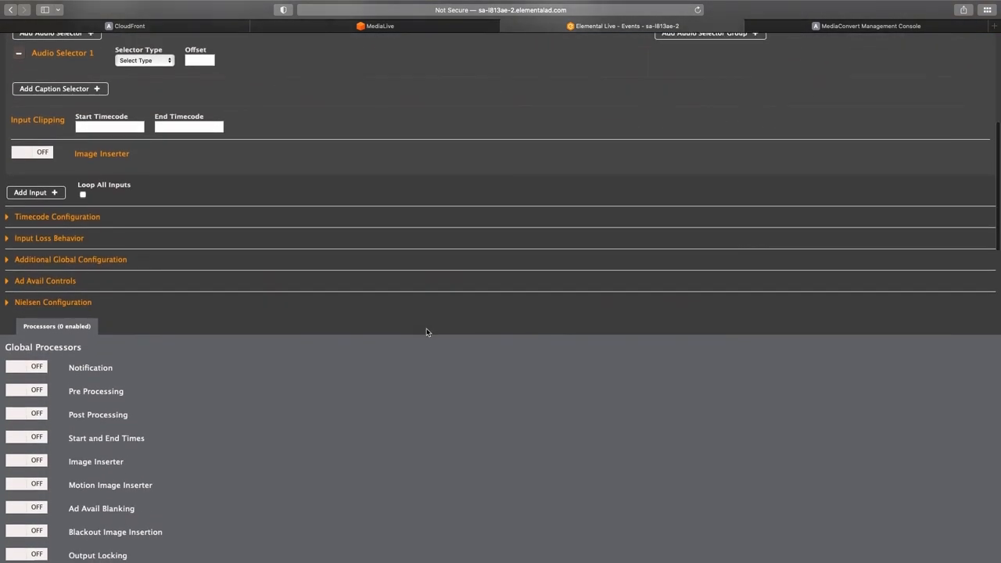
scroll(down, 3)
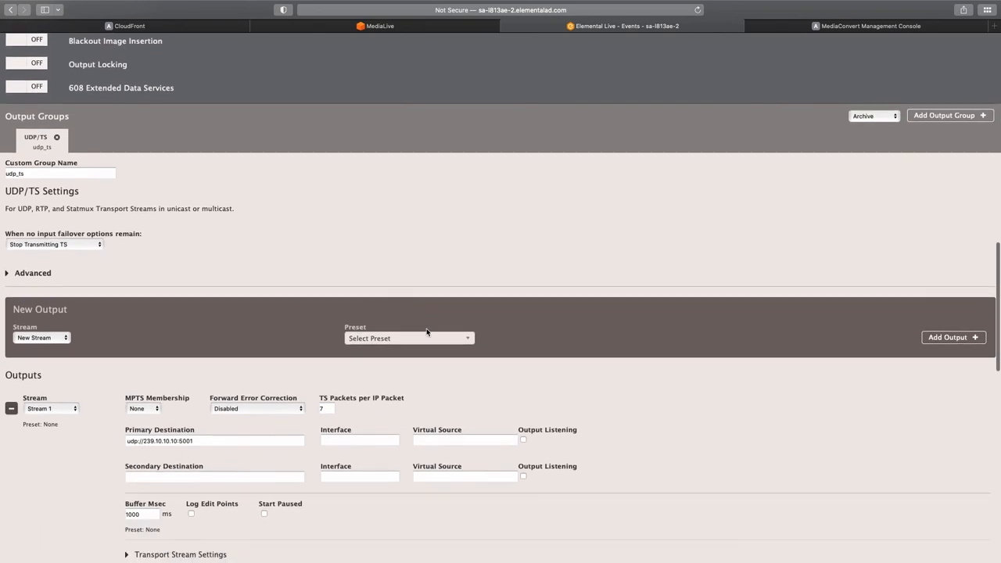
scroll(down, 3)
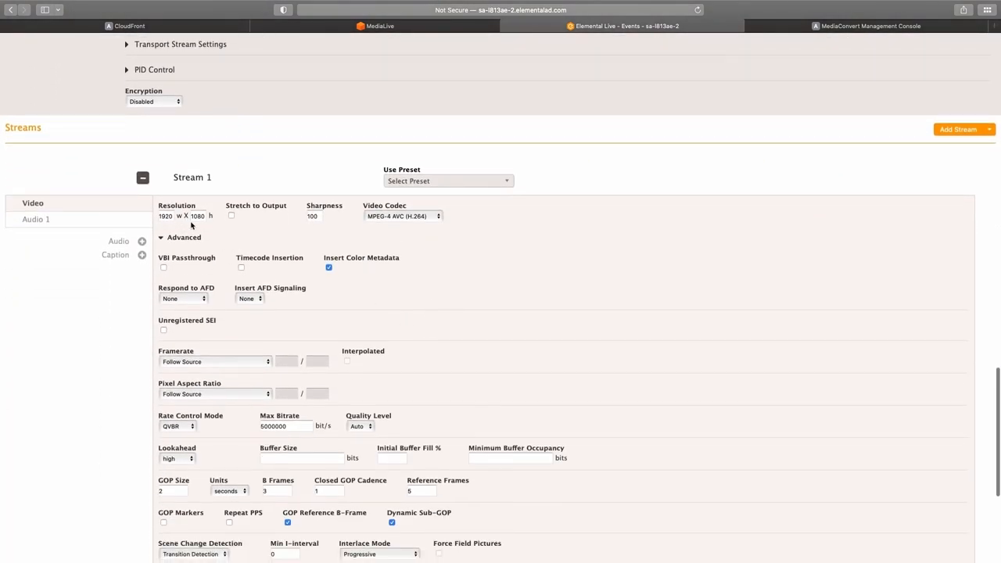
mouse_move(291, 236)
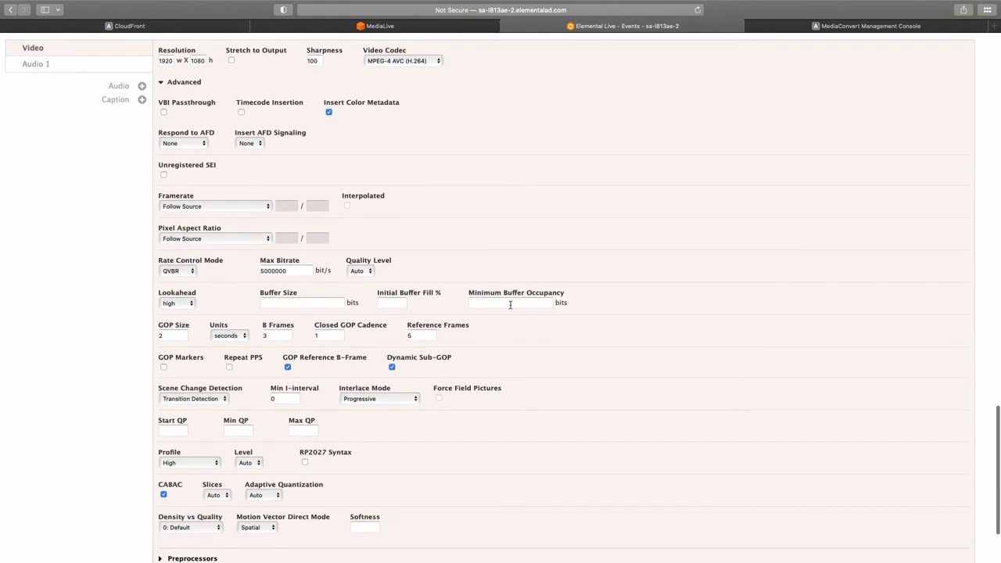
mouse_move(366, 297)
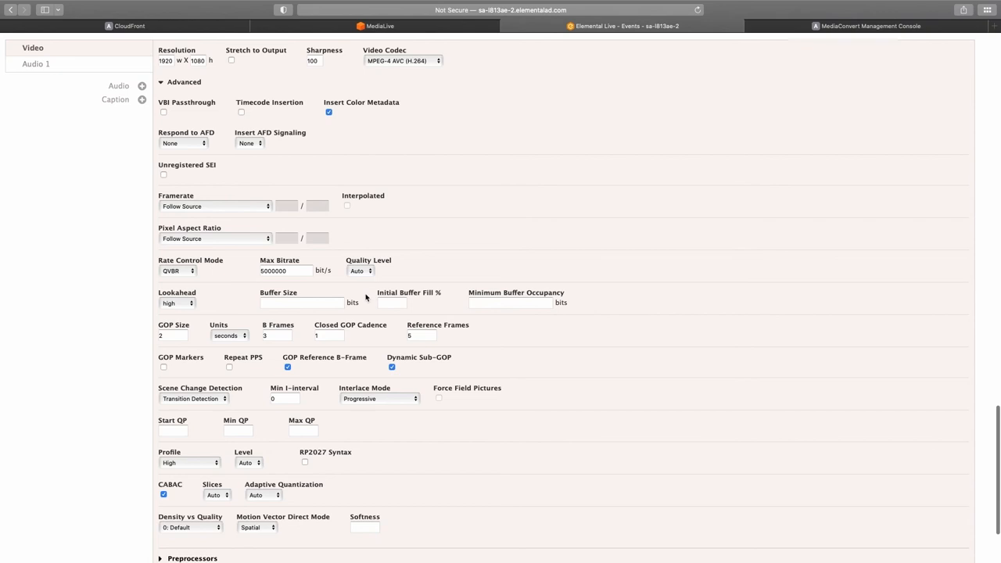
click(870, 25)
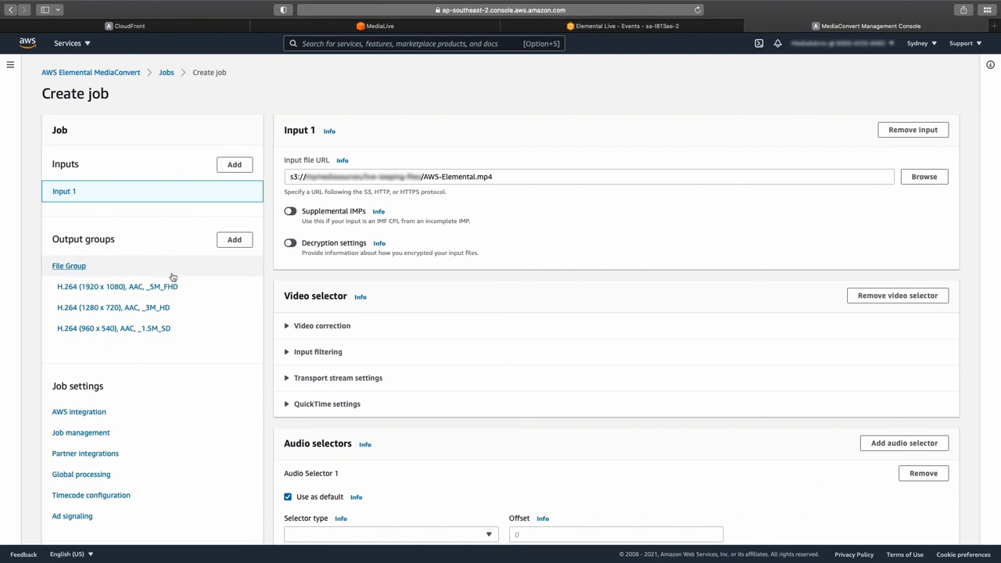
mouse_move(386, 308)
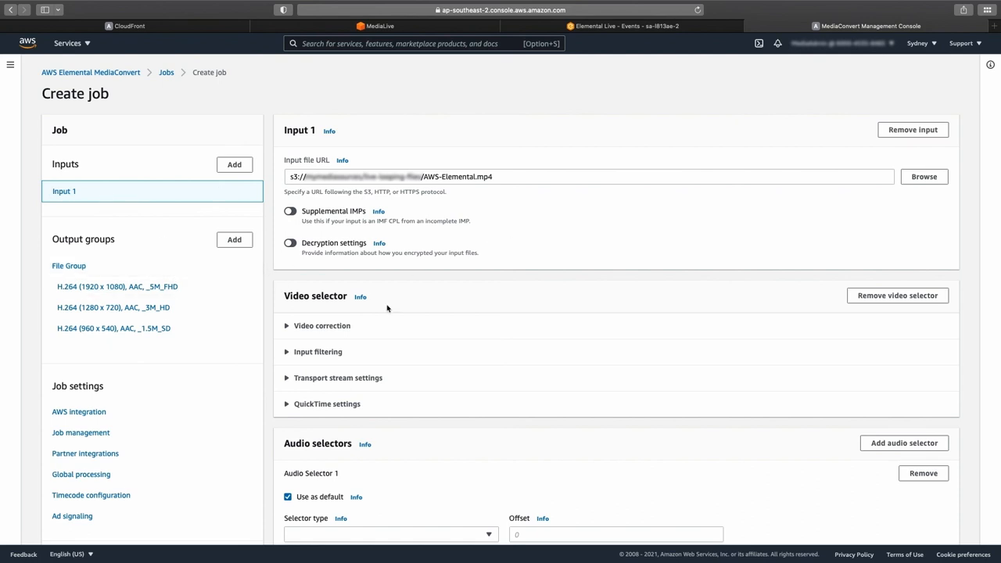
Step: Reveal Input 1's video selector filtering: auto filter, strength 3, deblock and denoise enabled
click(318, 350)
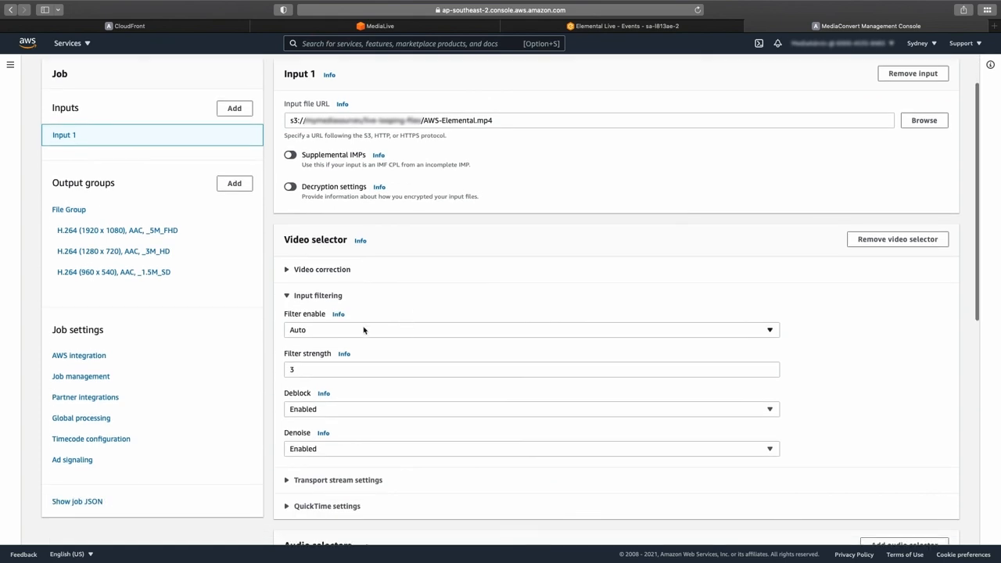
mouse_move(303, 400)
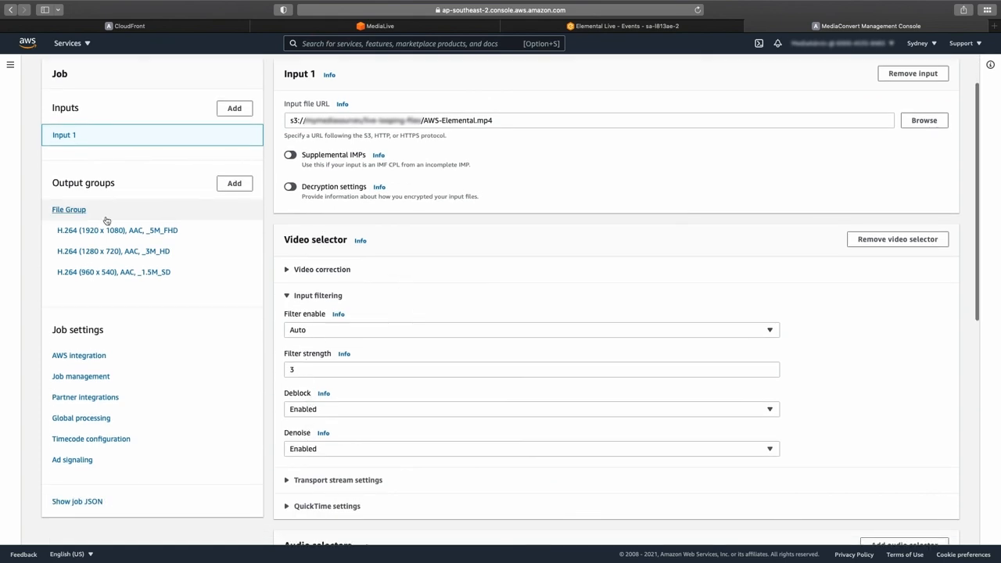
mouse_move(122, 219)
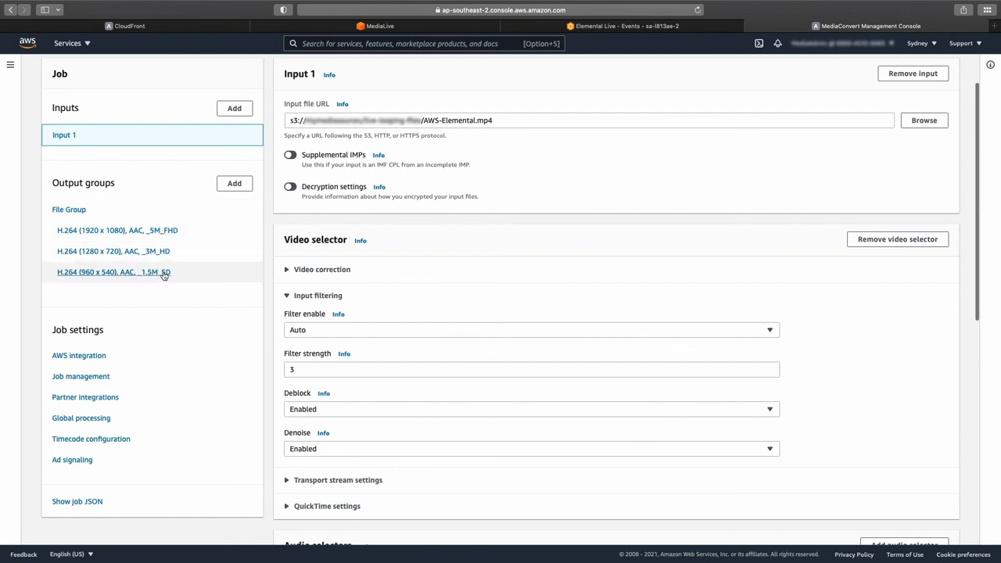
Step: Show the 960x540 output's H.264 settings: QVBR, max bitrate 1500000, Single pass HQ tuning
click(113, 272)
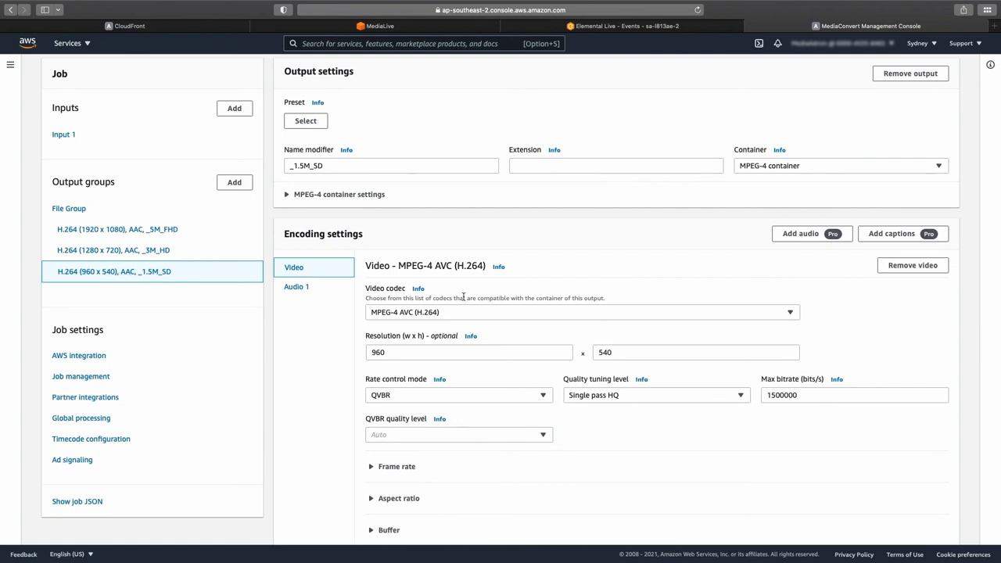
scroll(down, 3)
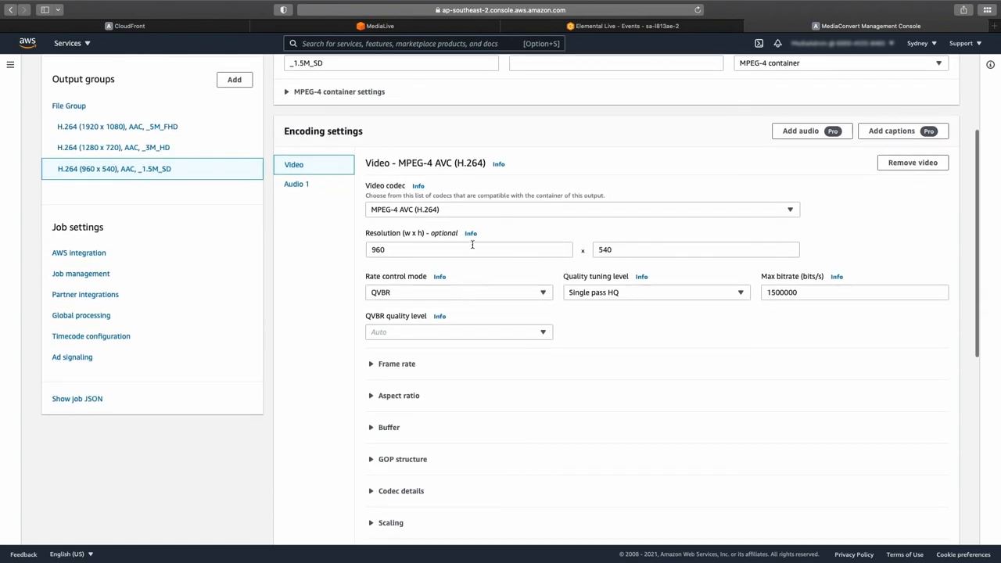
mouse_move(653, 272)
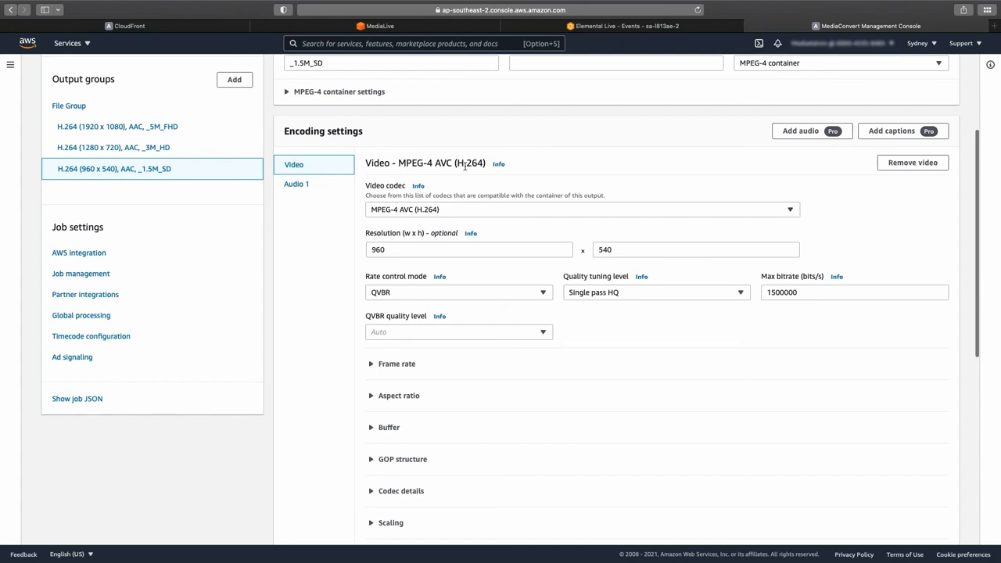
click(655, 293)
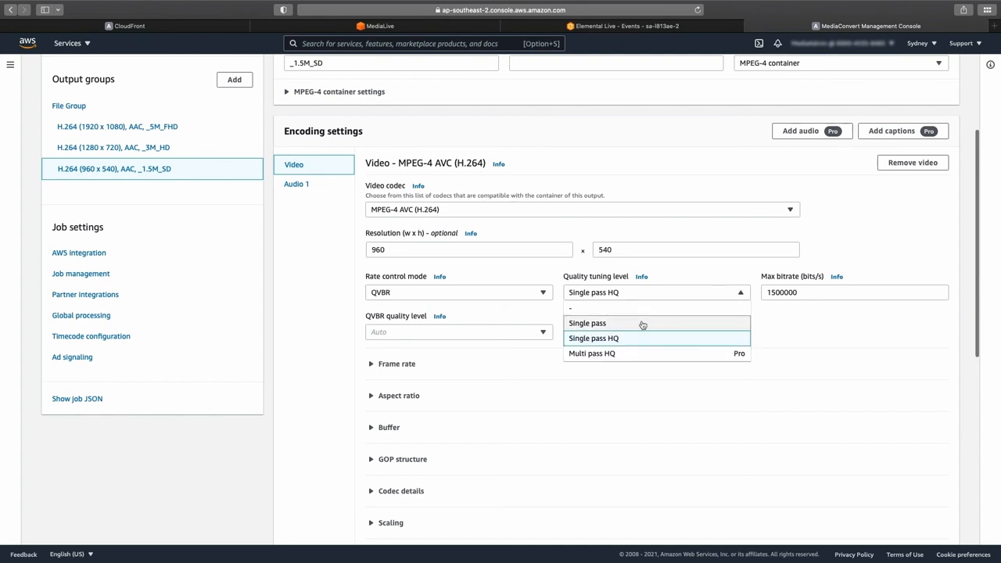
mouse_move(617, 344)
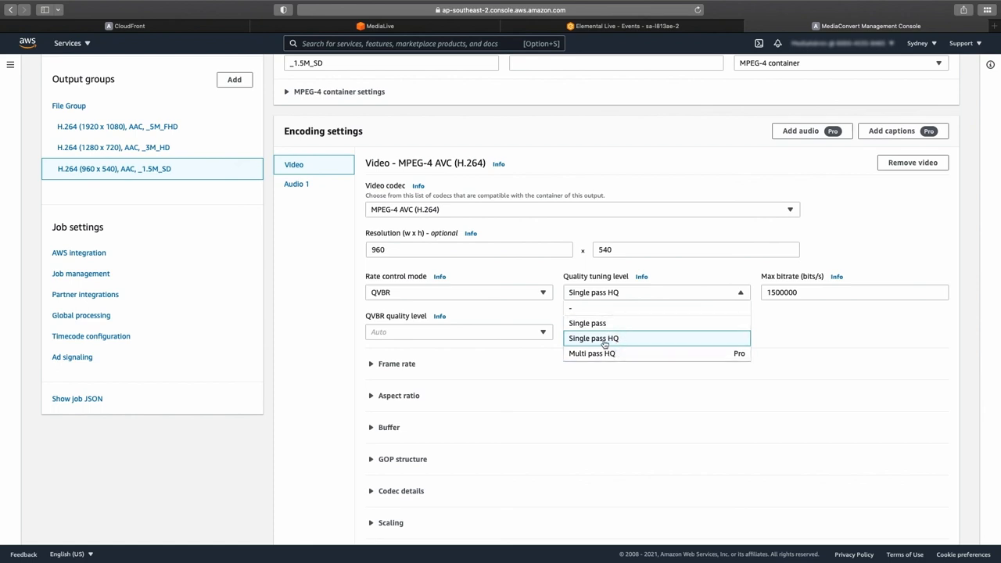
mouse_move(606, 344)
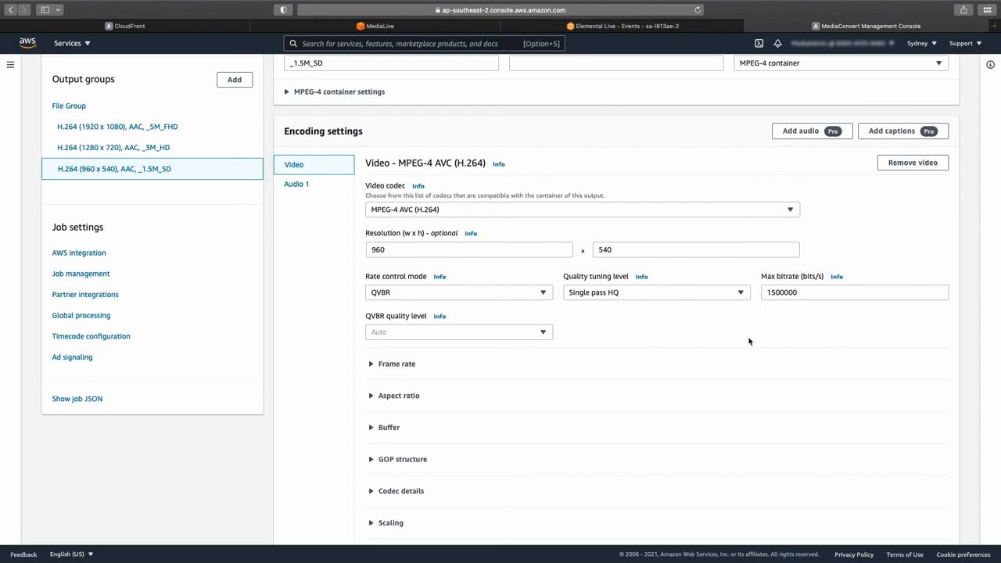
mouse_move(797, 305)
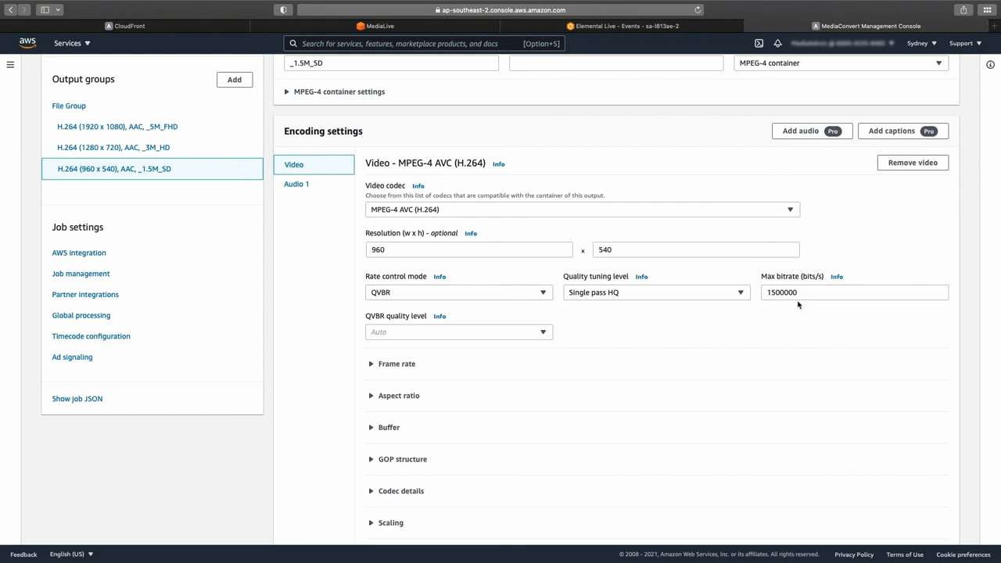
mouse_move(423, 350)
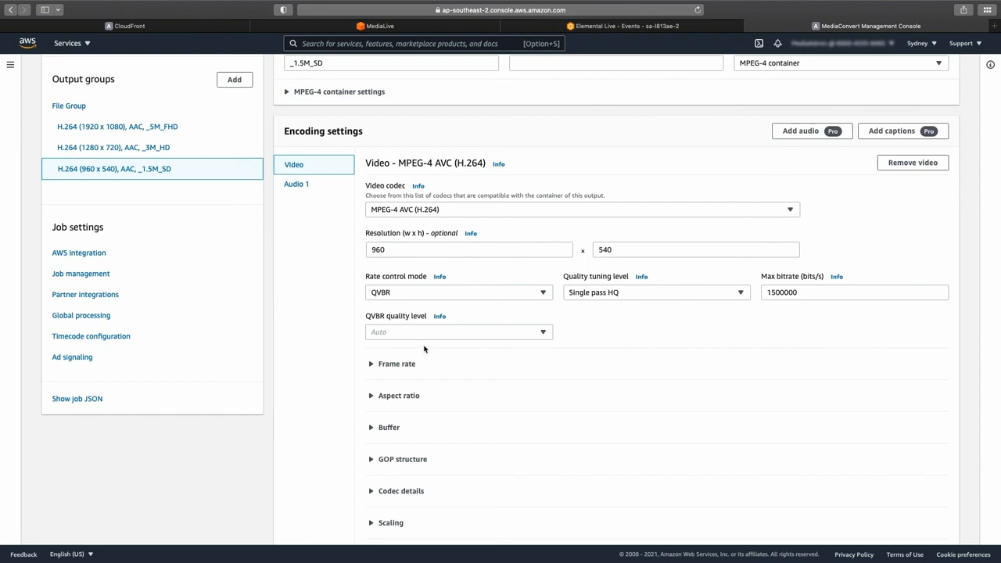
Step: Expand the 960x540 output's frame rate, aspect ratio and buffer settings
scroll(down, 3)
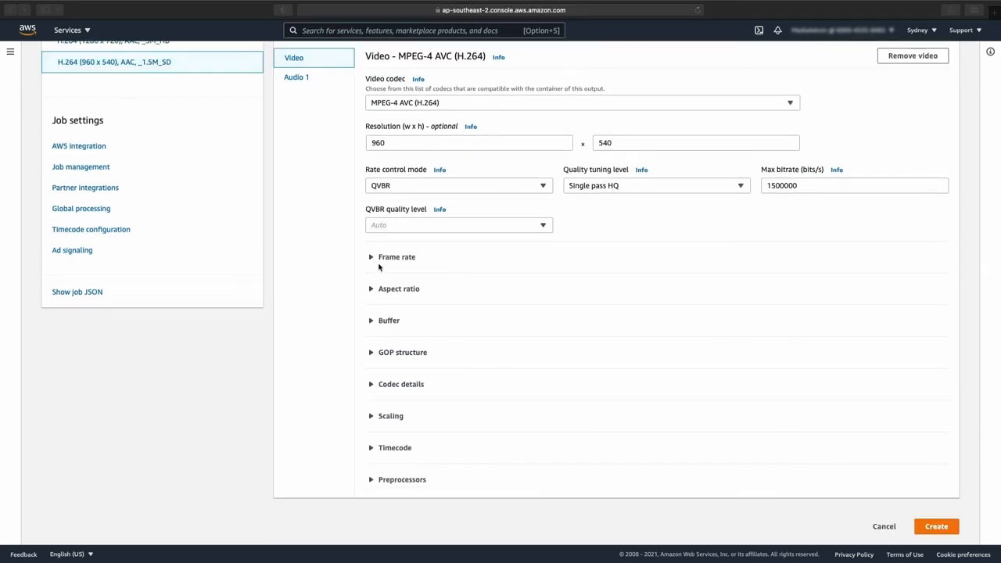
click(397, 257)
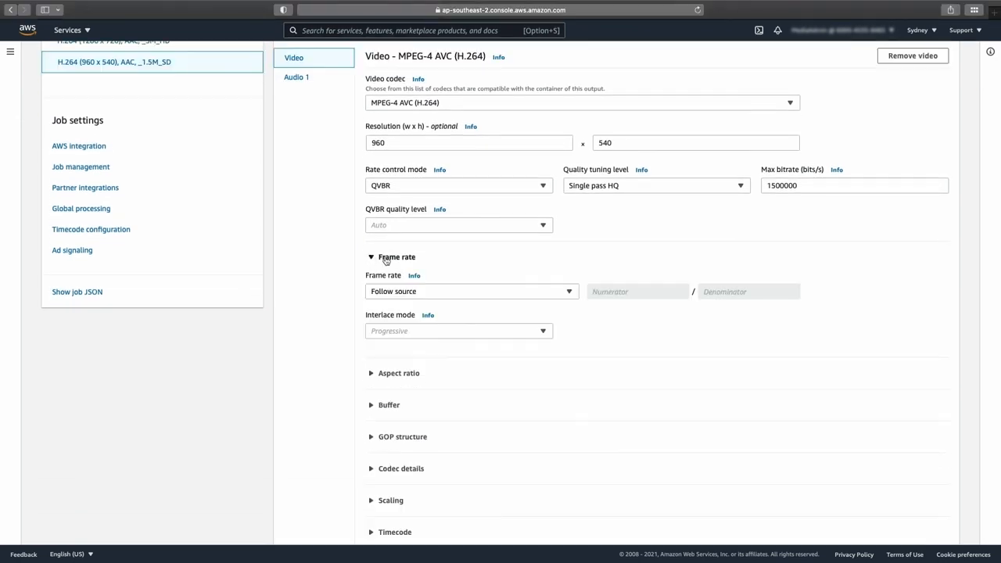
scroll(down, 3)
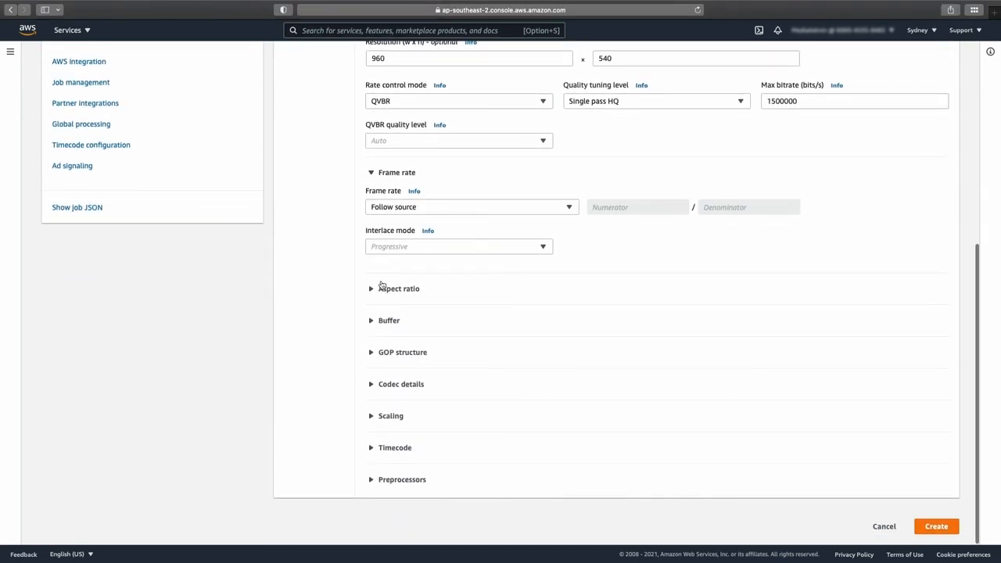
click(399, 287)
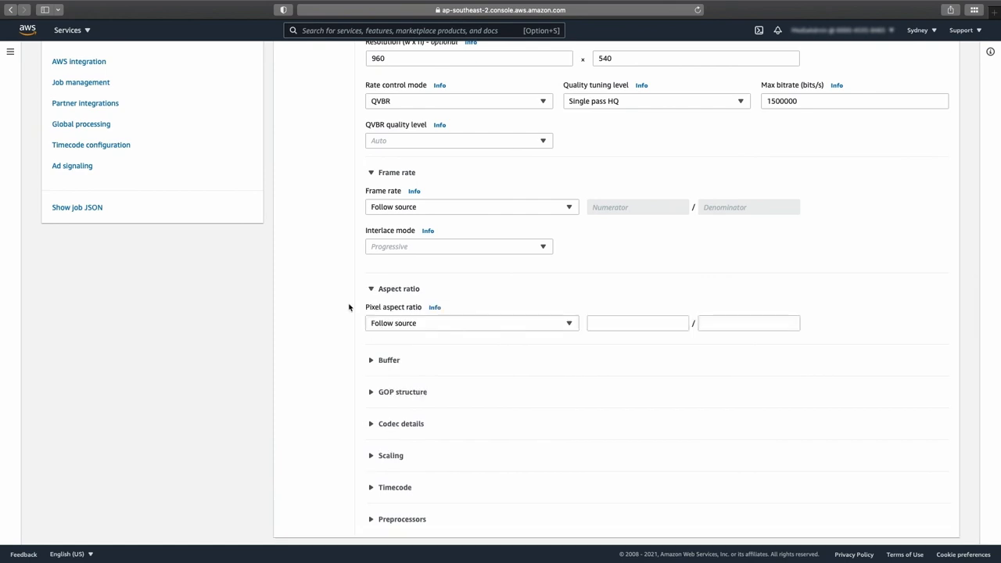
click(388, 360)
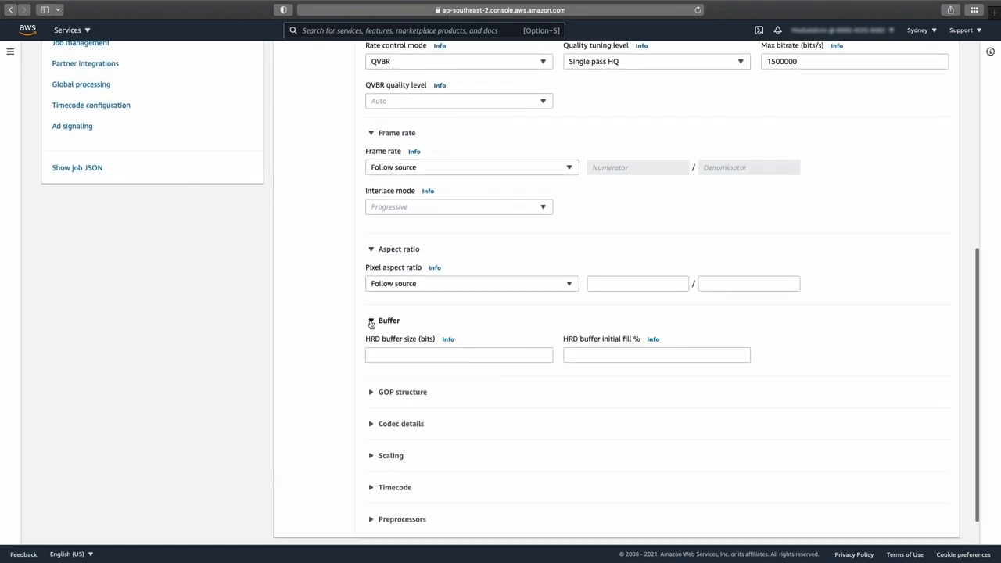
Step: Expand GOP structure (2 s, 3 B-frames, 5 reference frames), High profile codec details and sharpness 100 scaling
scroll(down, 3)
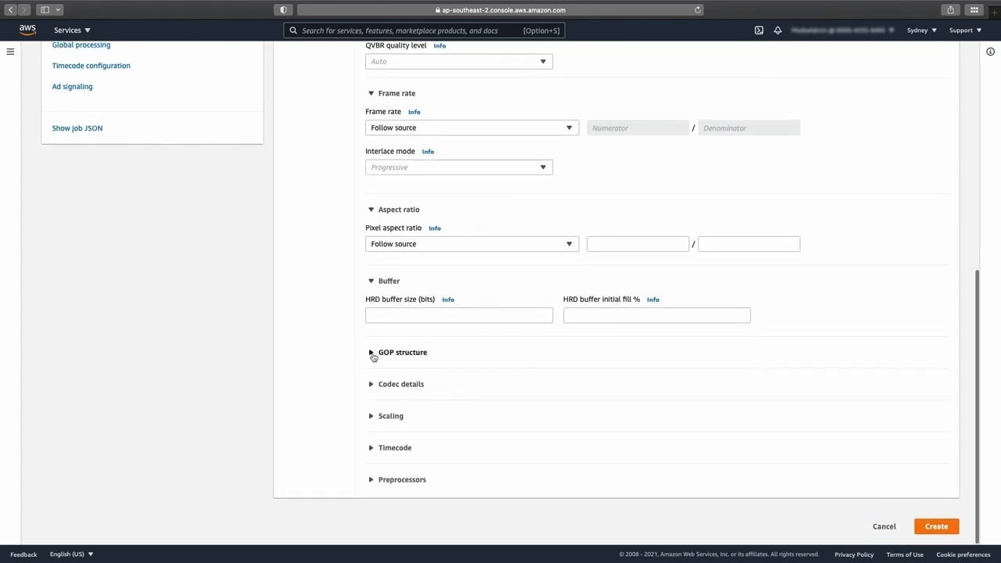
click(372, 351)
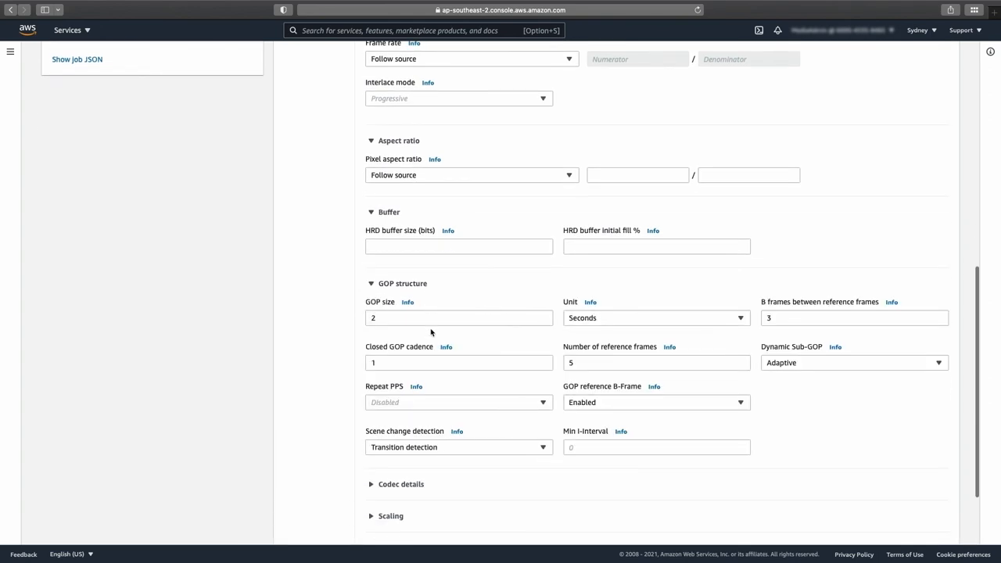
scroll(down, 3)
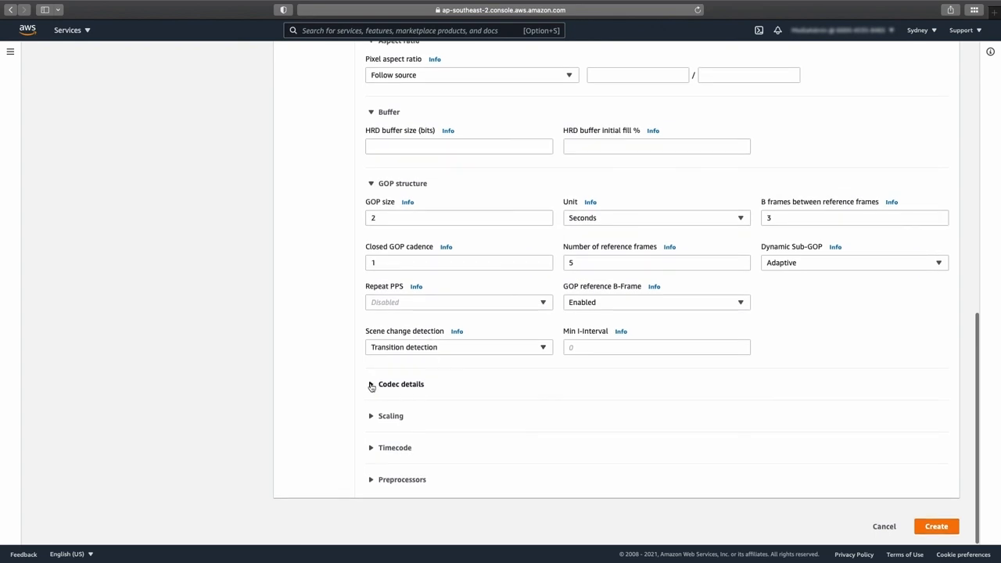
click(400, 385)
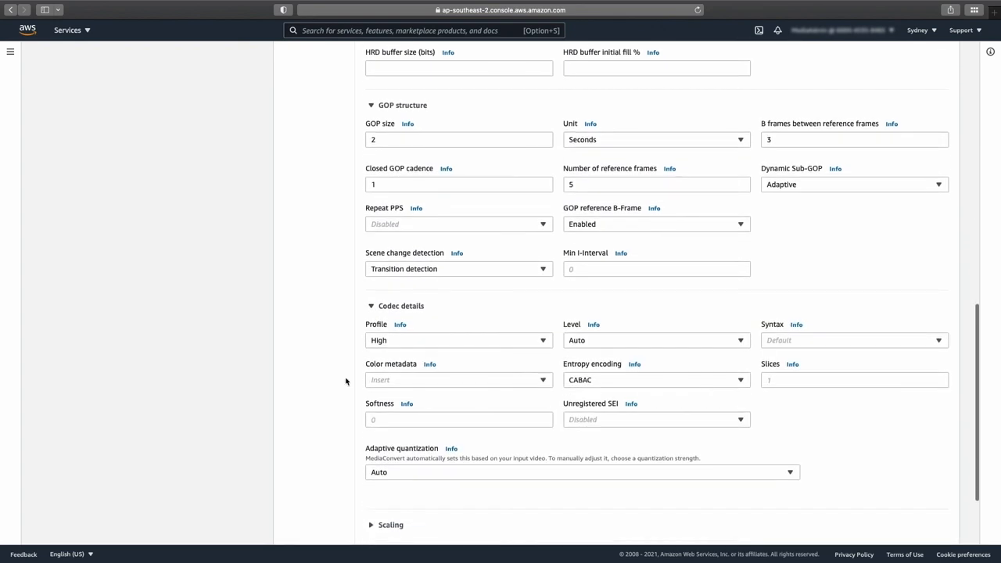
scroll(down, 3)
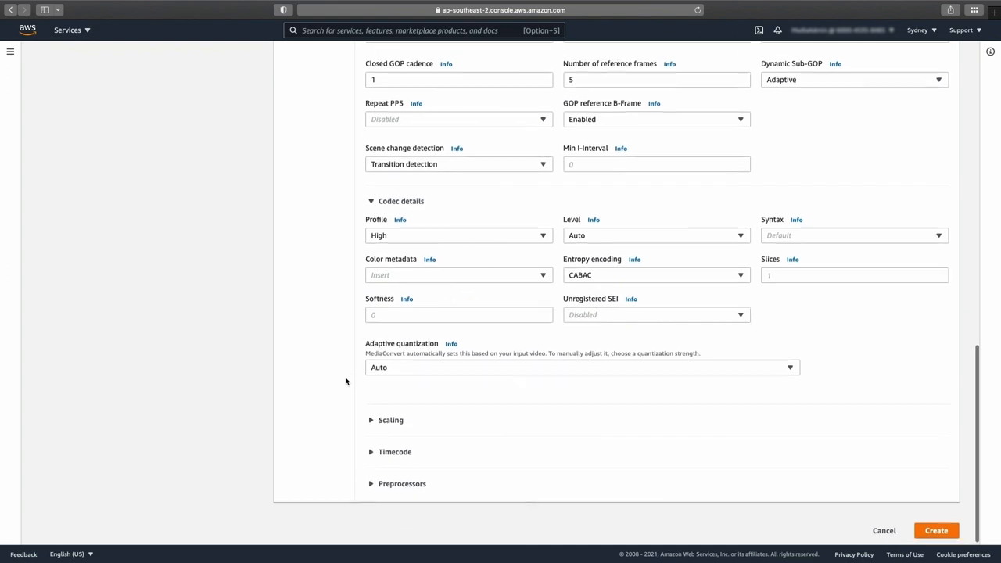
click(391, 419)
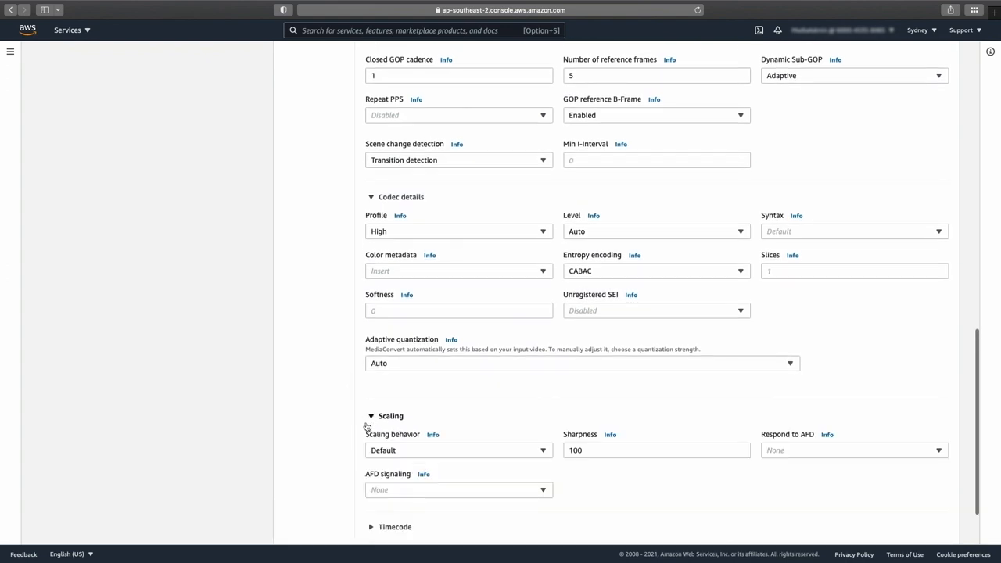
scroll(down, 3)
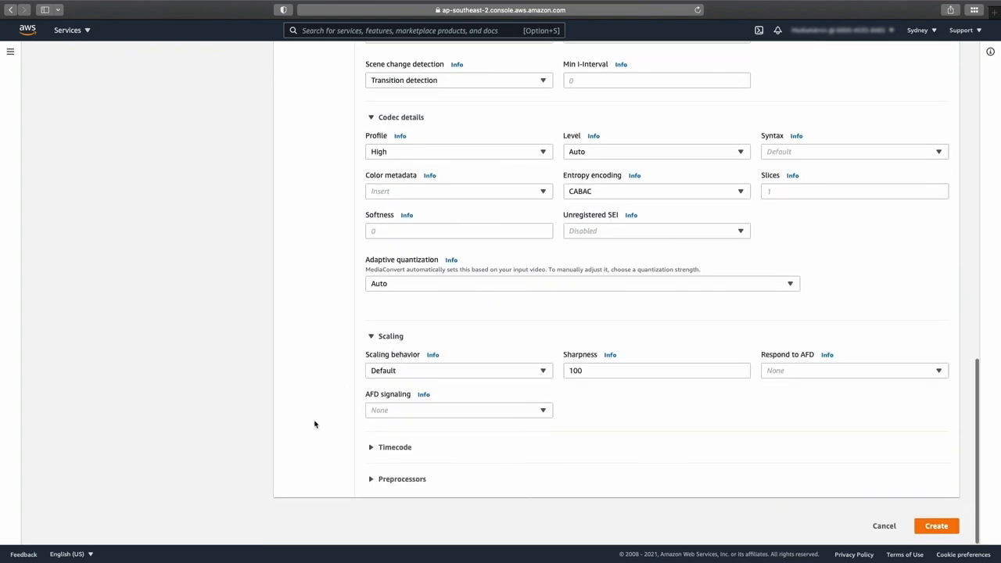